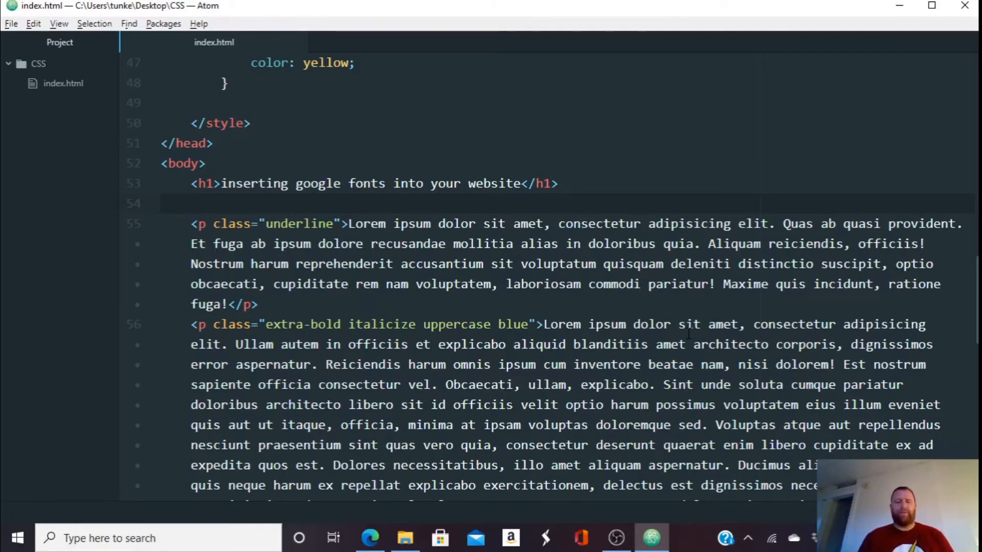
Write a .underline rule with text-decoration: underline in the style block
left_click(194, 203)
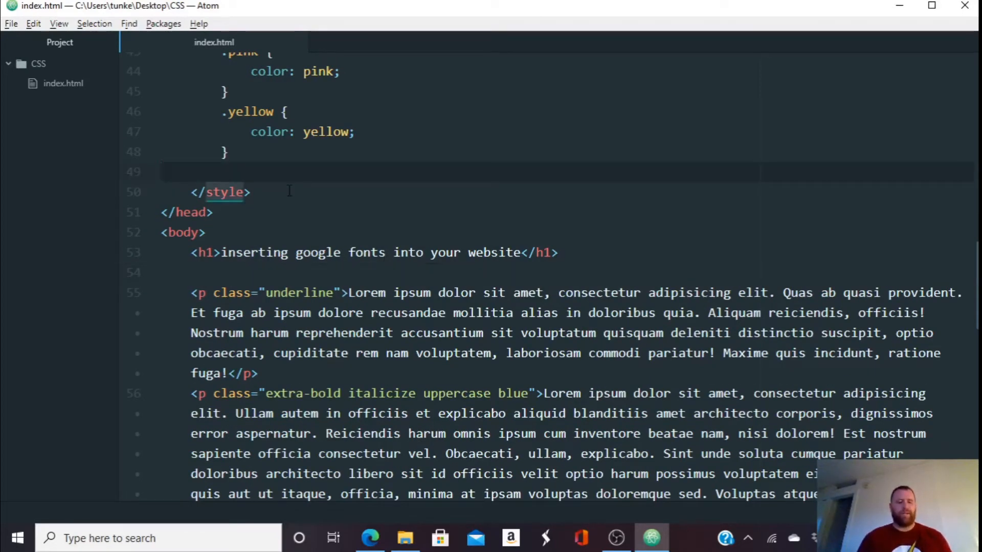
type(".u")
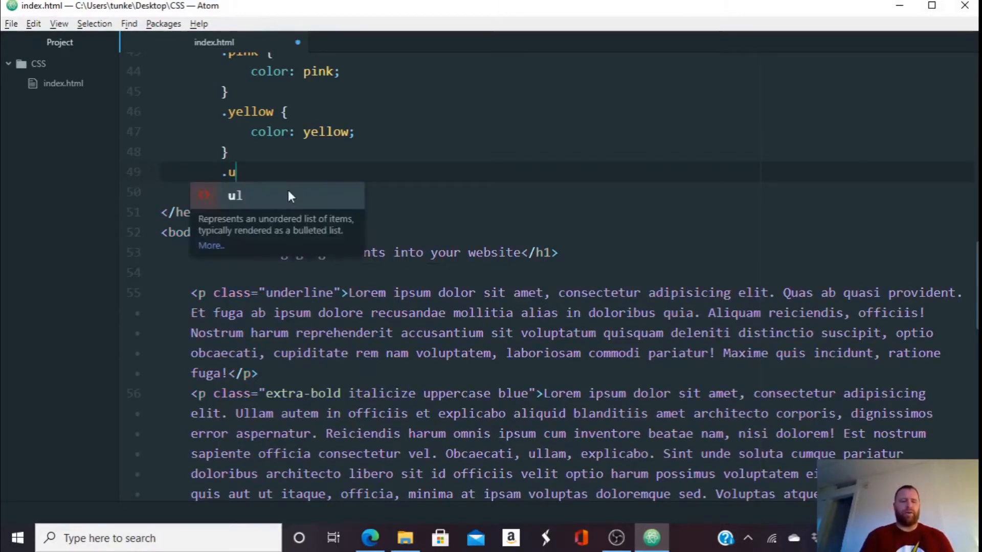
type("nderling")
left_click(567, 191)
type("te")
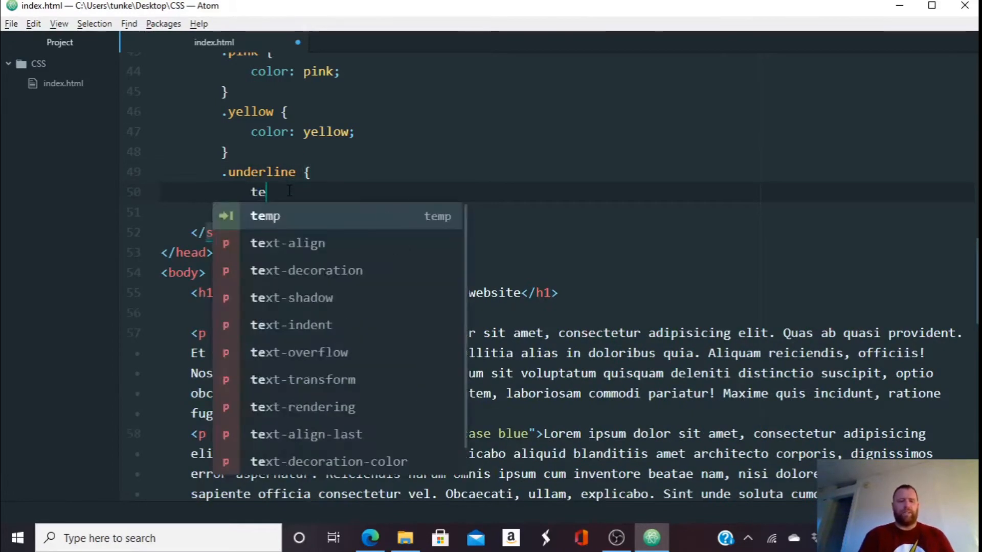
type("xt")
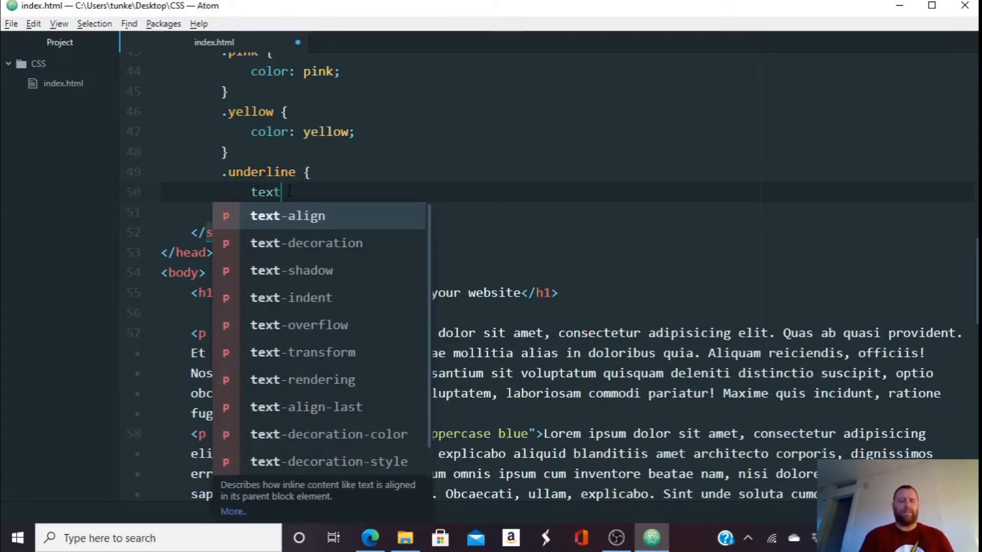
type("-decoration: underline;")
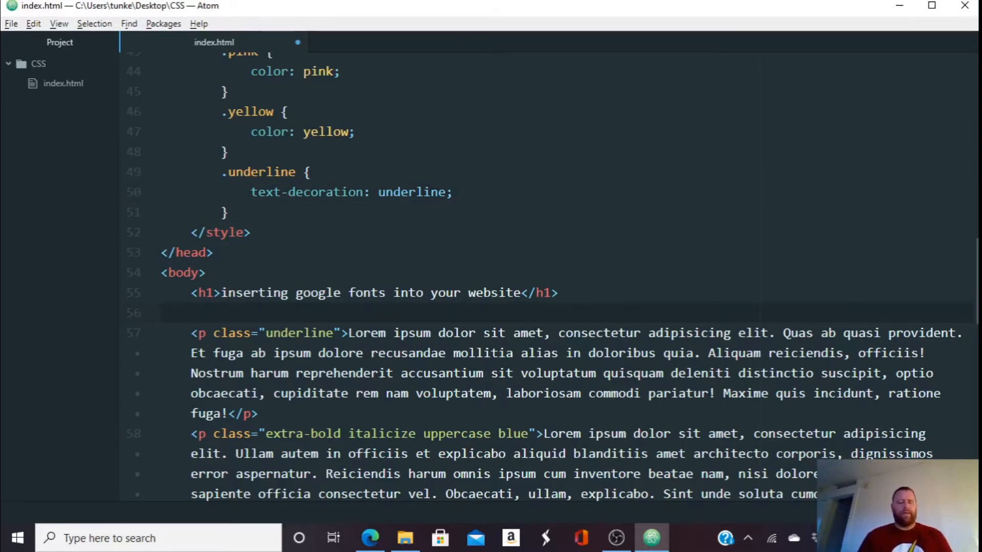
left_click(195, 313)
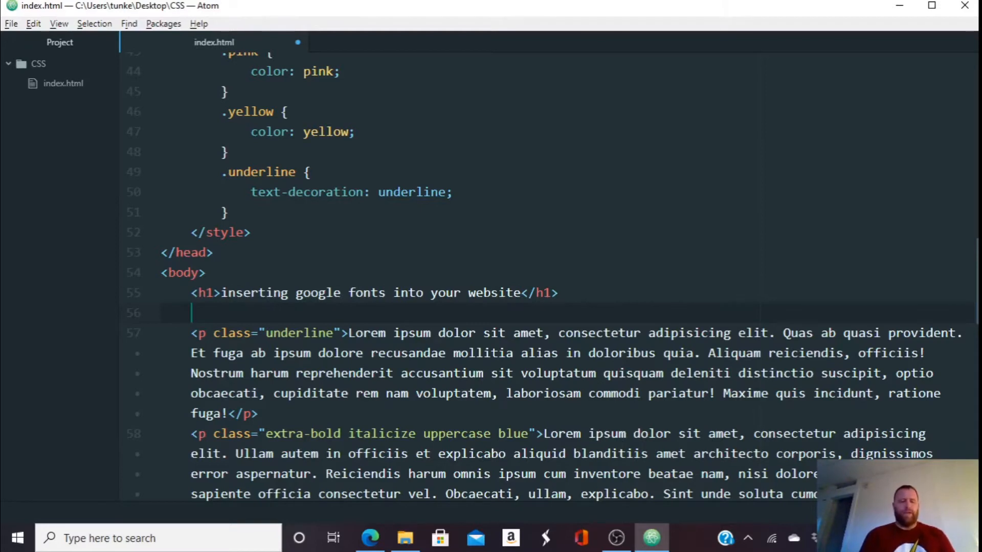
Insert a p.underline paragraph filled with lorem56 text in place of the old one
type("p.")
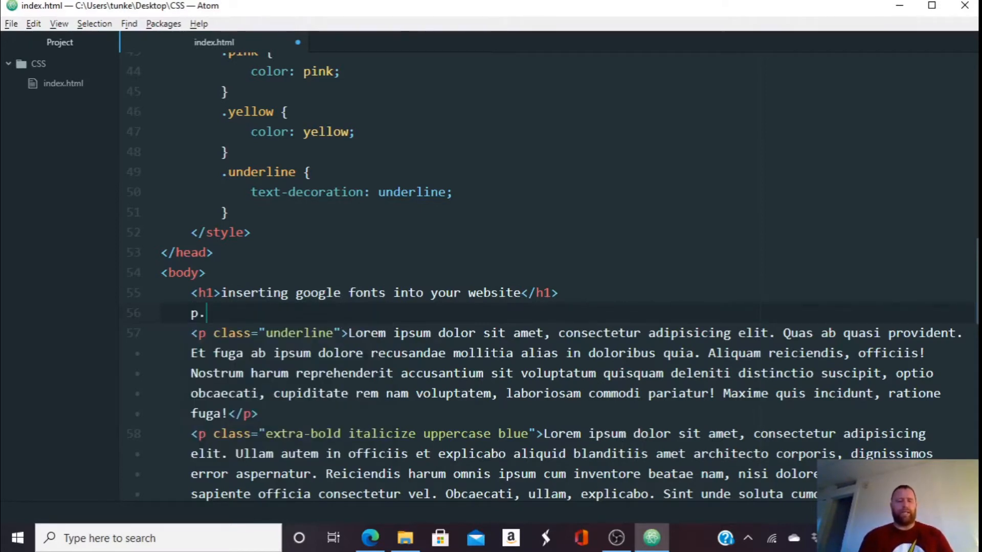
type("un")
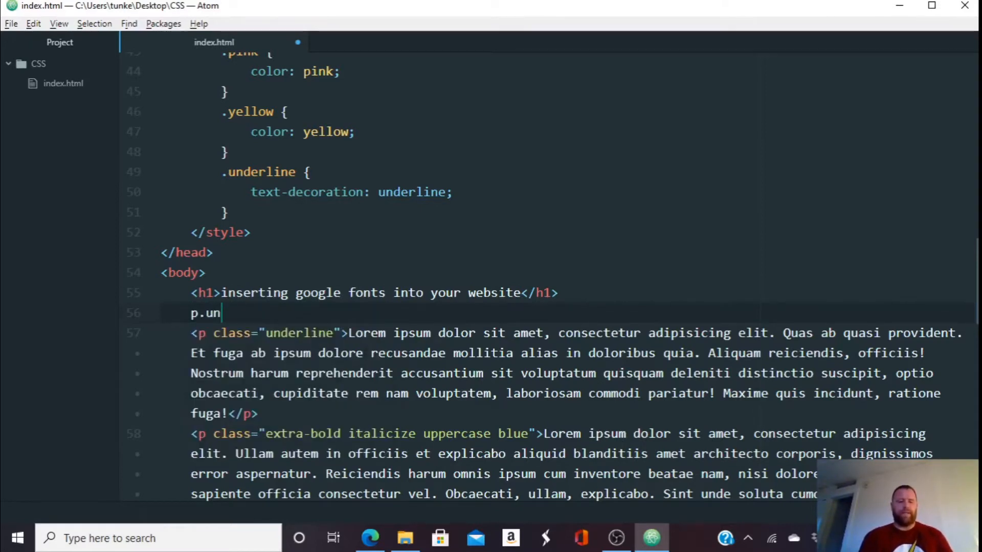
type("derline\"></p>")
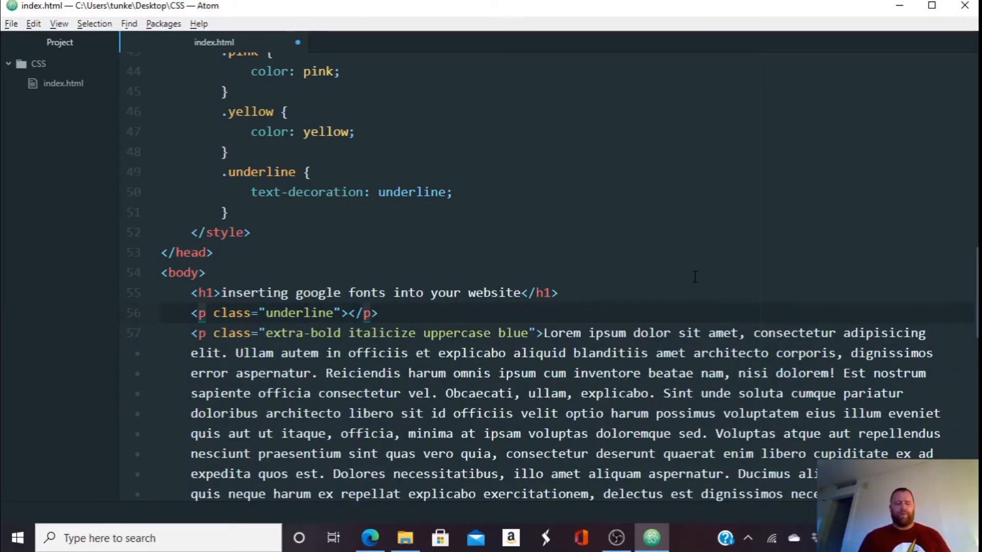
type("lorem")
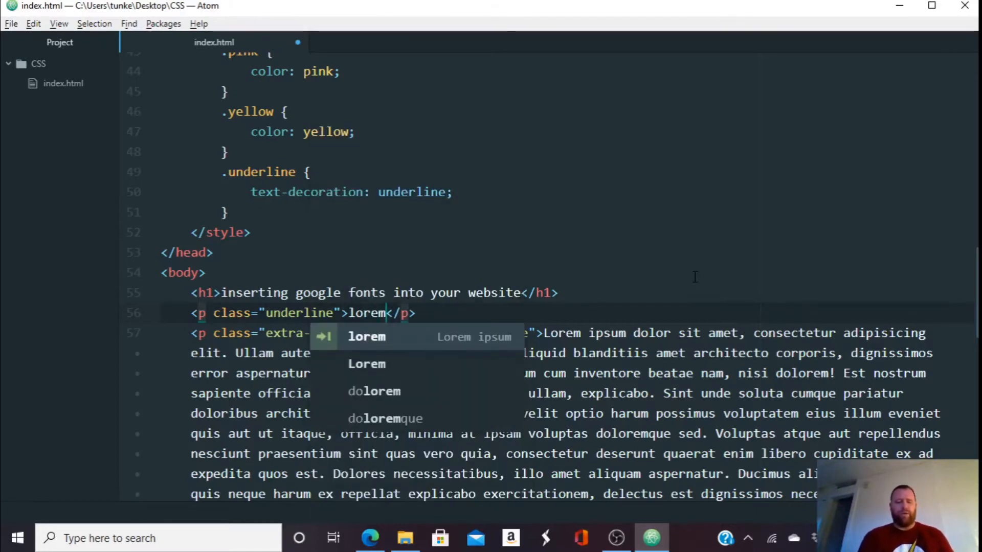
type("56")
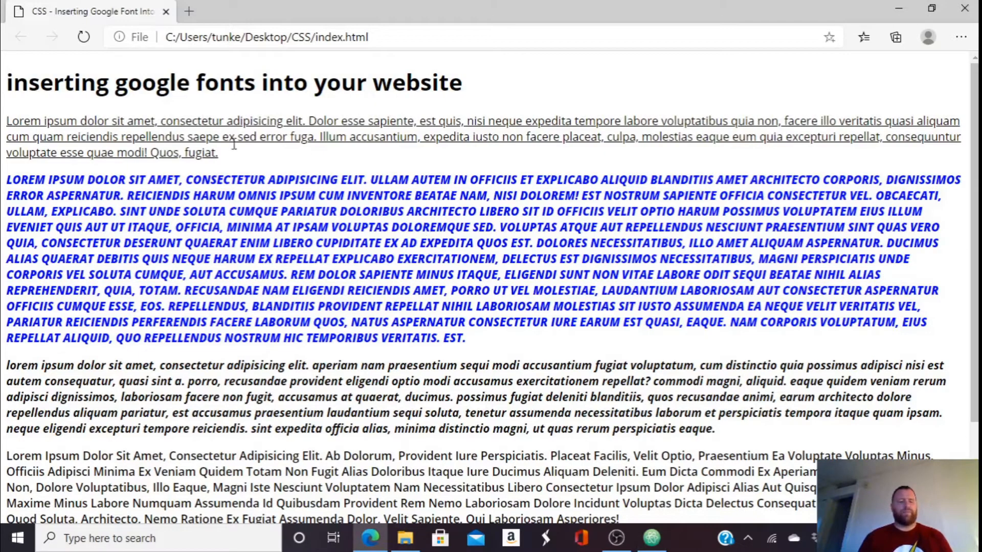
left_click(651, 538)
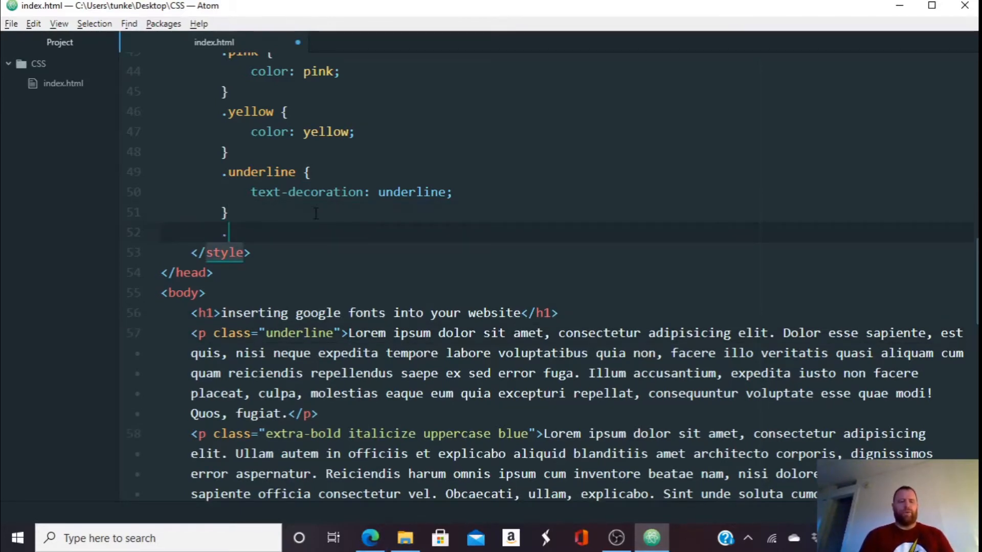
Write an .overline rule with text-decoration: overline in the stylesheet
type(".overline")
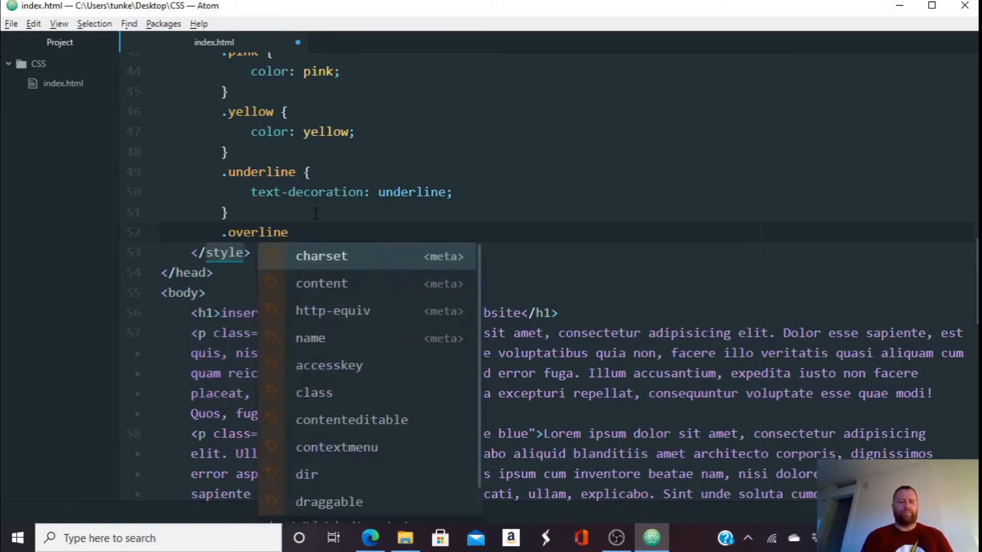
type("{")
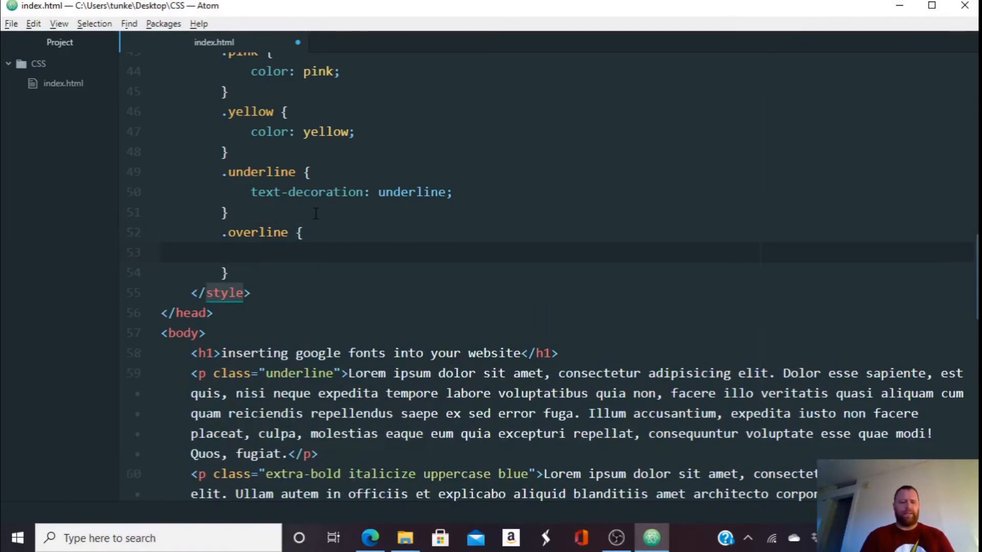
type("text")
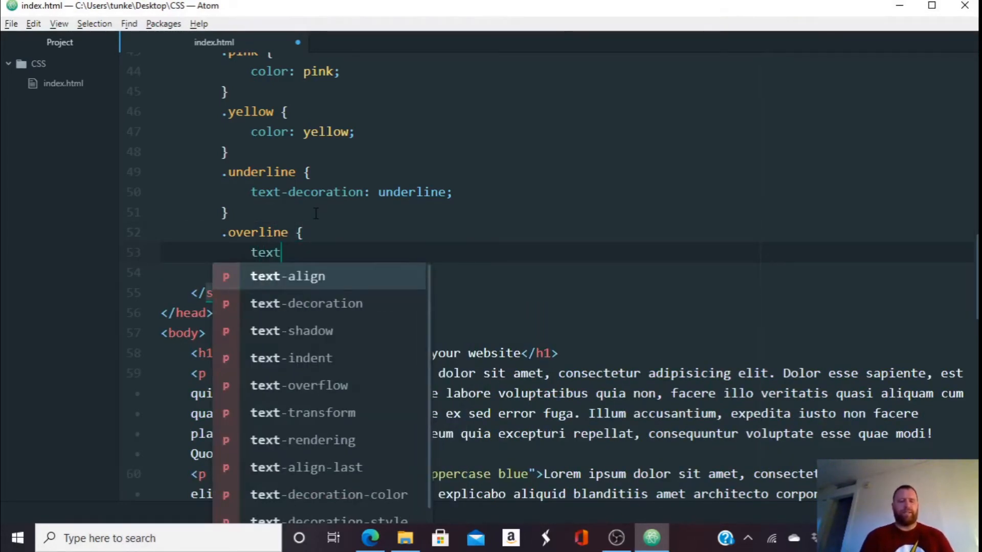
type("-decoration: overline;")
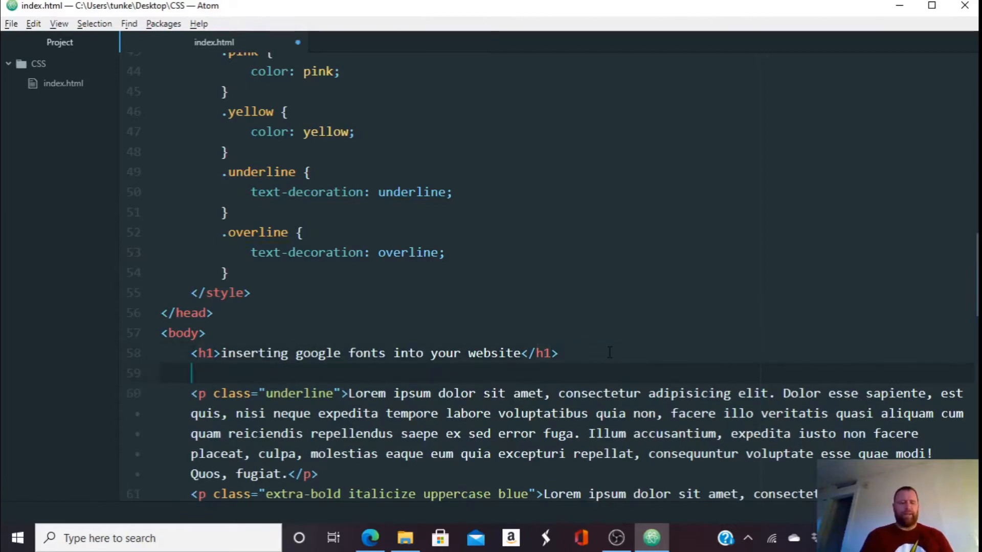
Add a p.overline paragraph filled with lorem20 text above the underlined one
type("p.ov")
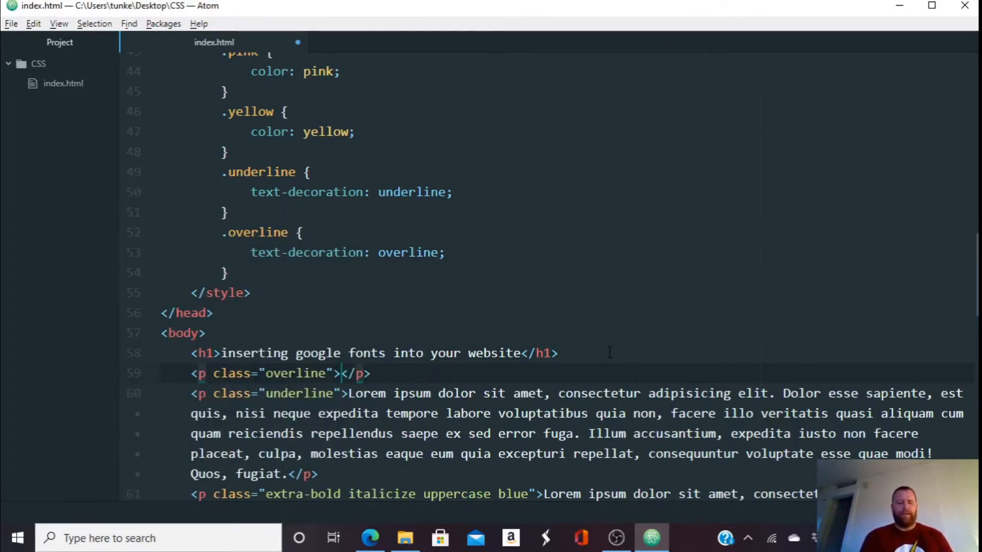
type("lorem2")
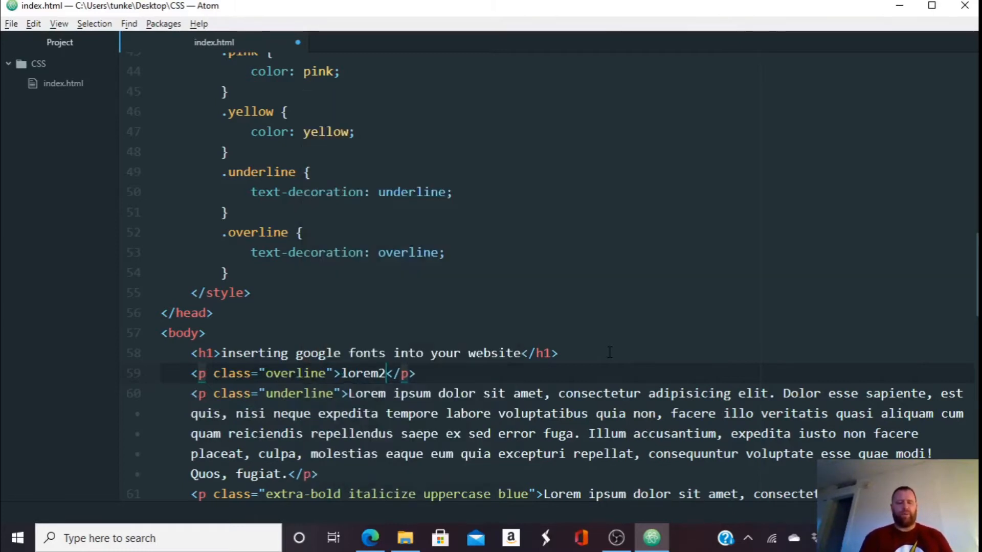
type("20")
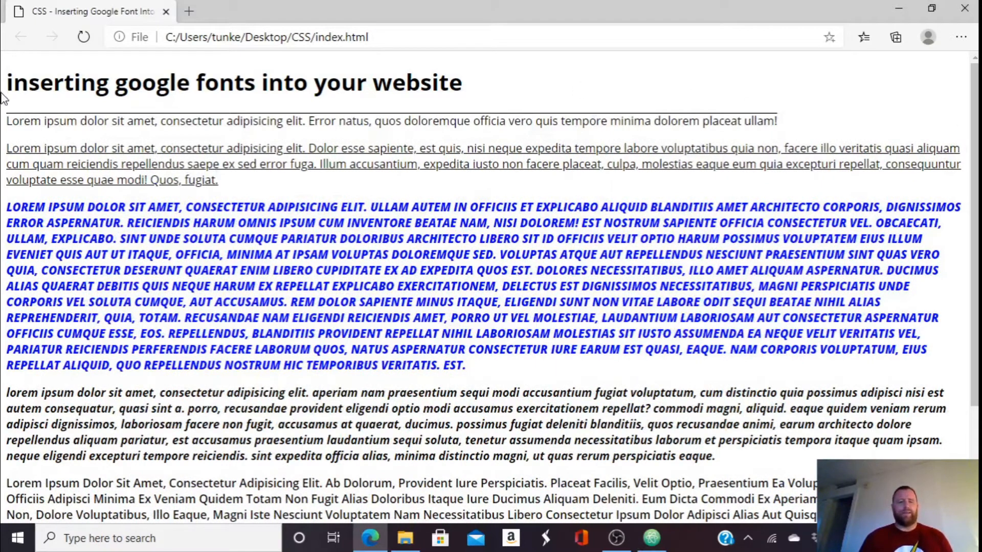
mouse_move(839, 130)
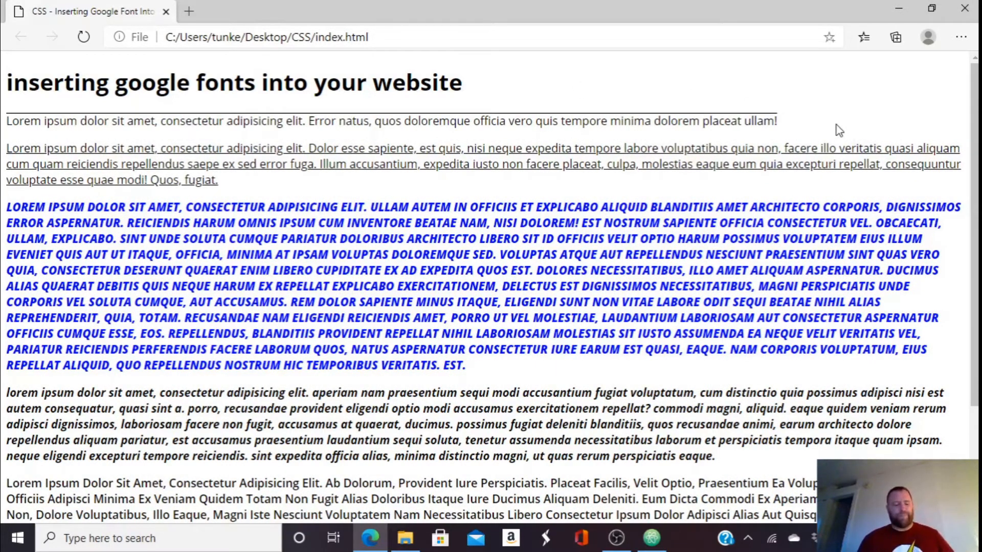
Return from the Edge preview to index.html in Atom
left_click(652, 538)
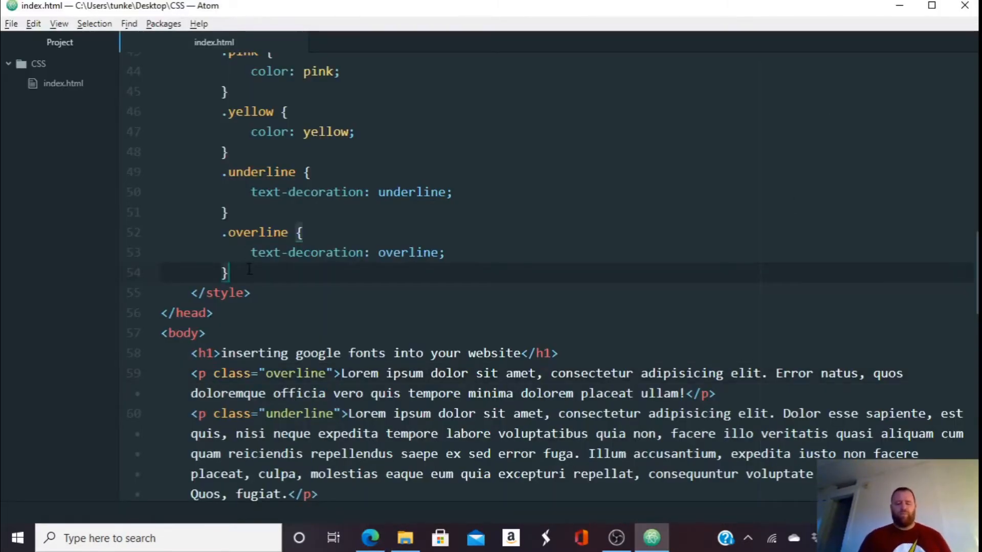
Write a .strikethrough rule with text-decoration: line-through and start a p.s paragraph
type(".str")
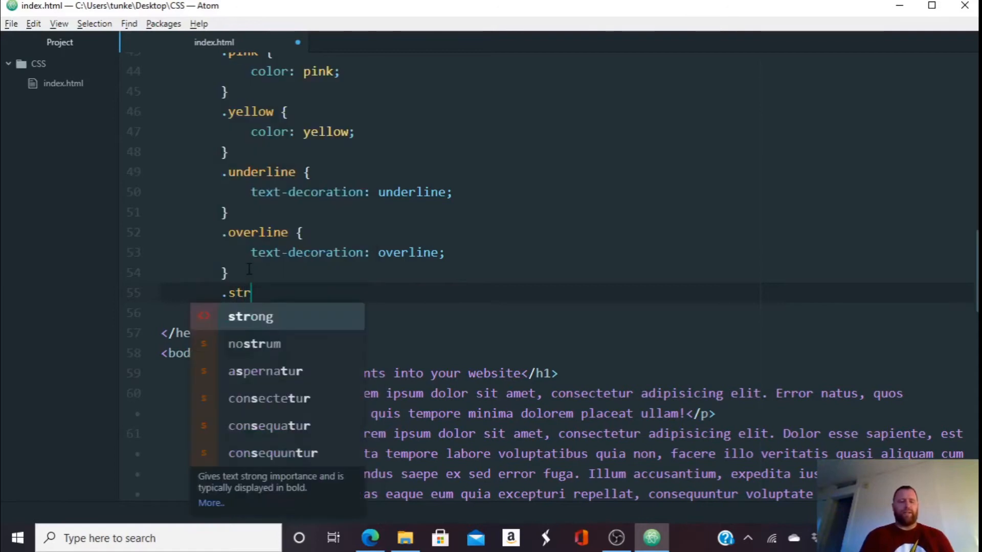
type("ikethgouh")
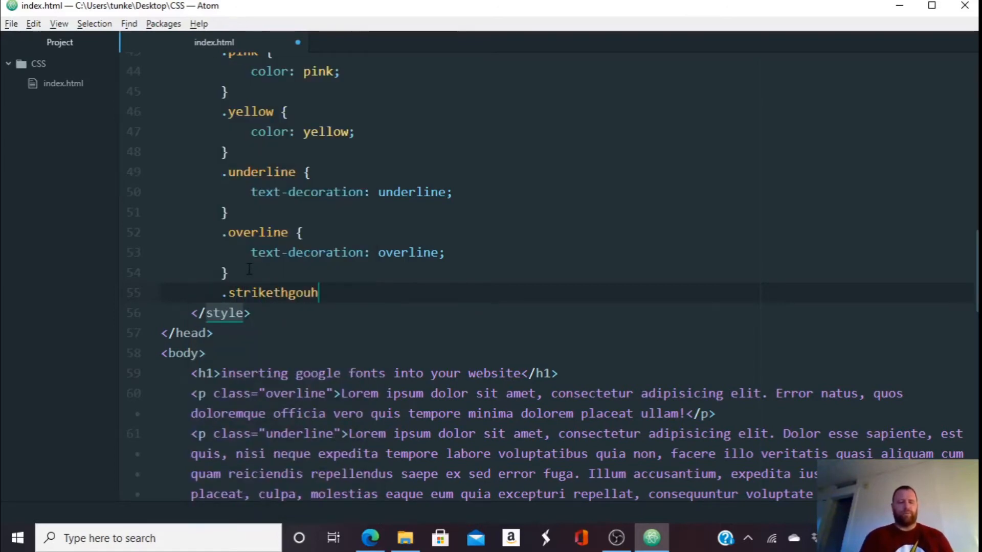
type("rough")
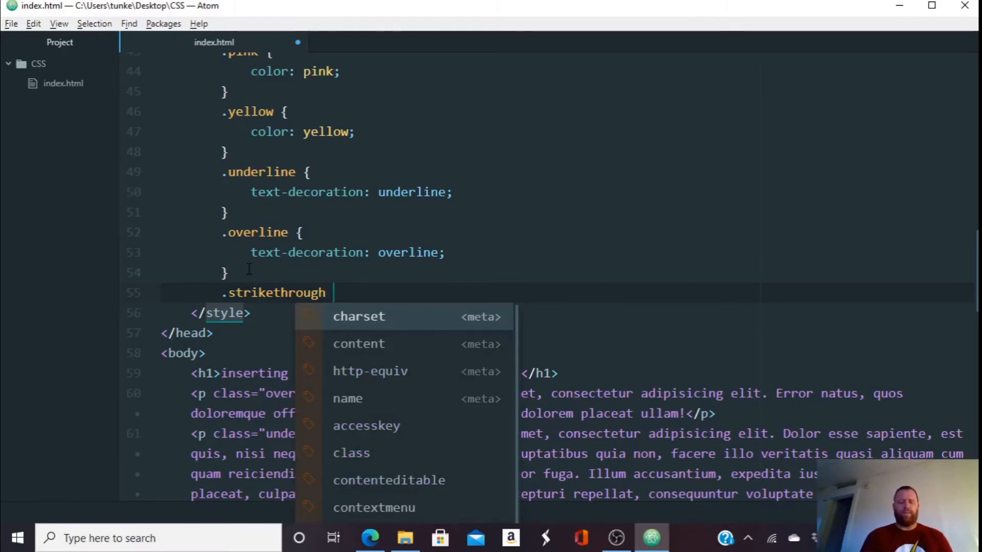
type("{")
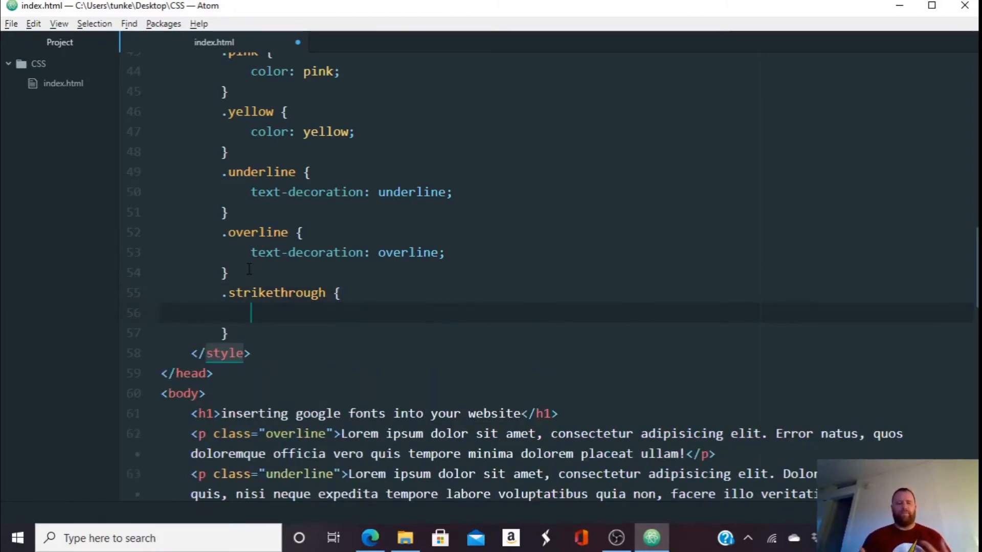
type("t")
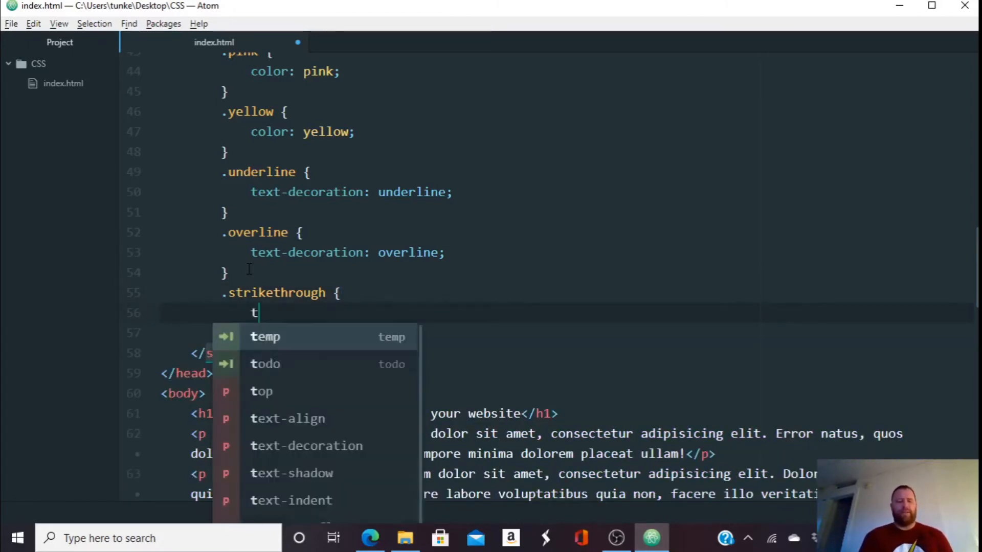
type("ext-decoration: line-through;")
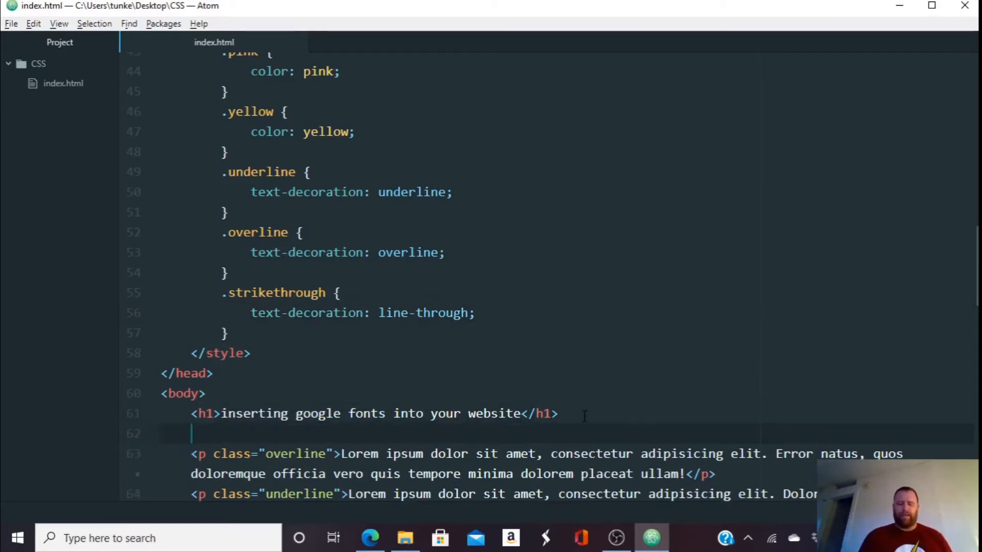
type("p.s")
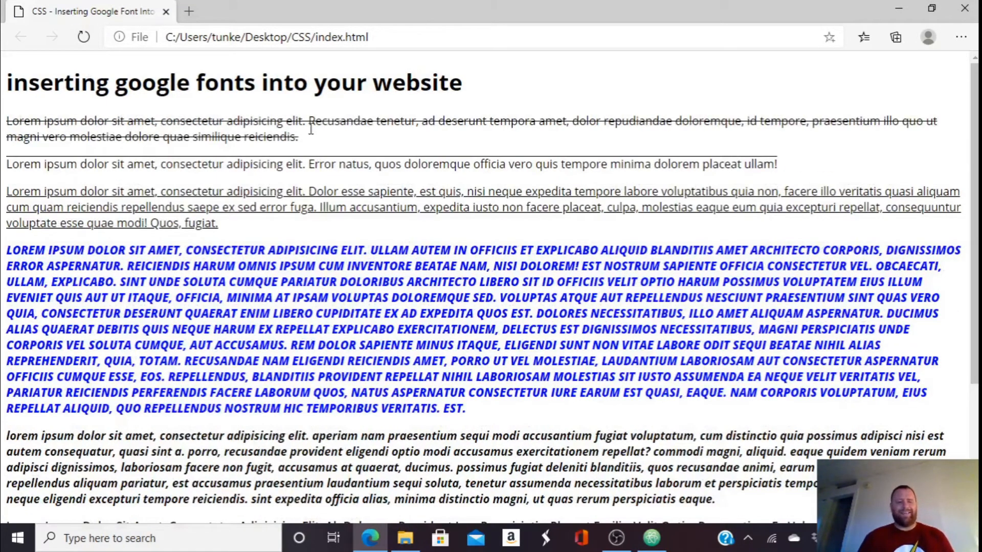
mouse_move(368, 160)
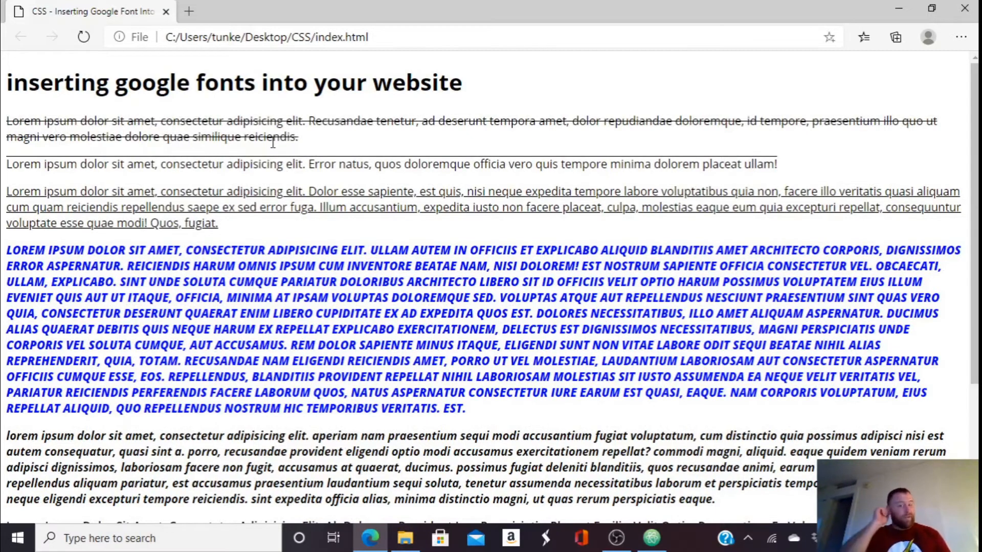
Return from the Edge preview to index.html in Atom
left_click(652, 538)
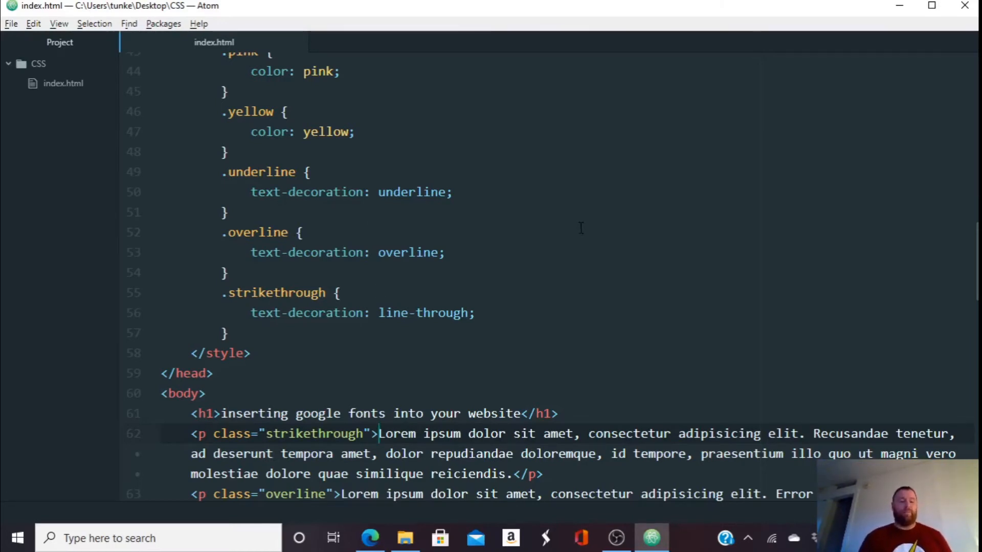
Add a paragraph under the h1 with &radic; followed by an overline-class span around 2
scroll("down", 3)
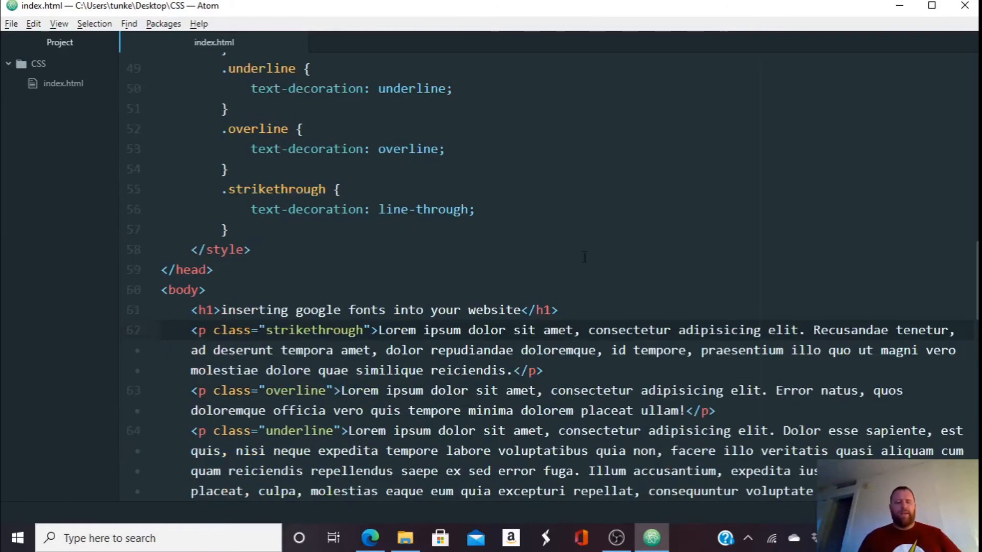
key("enter")
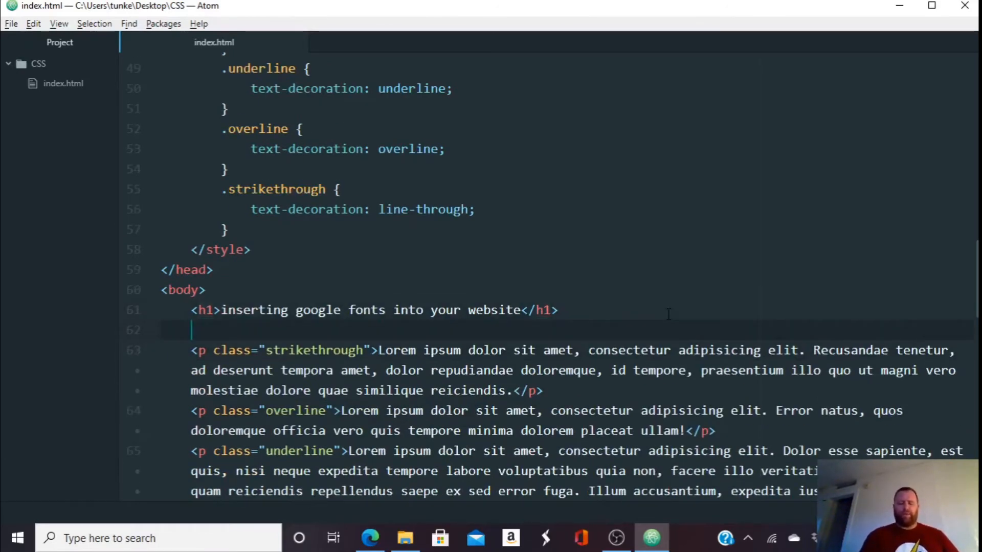
type("p></p>")
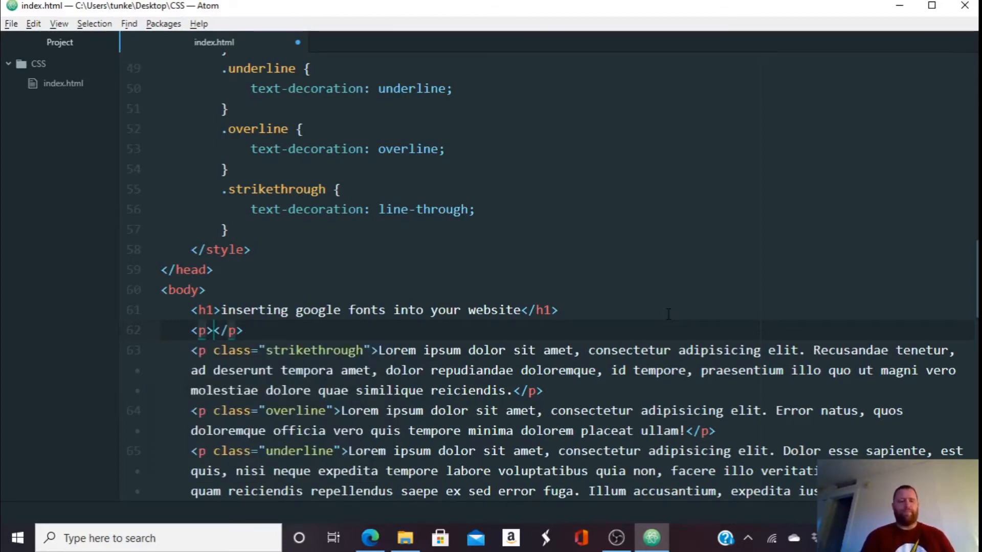
type("span")
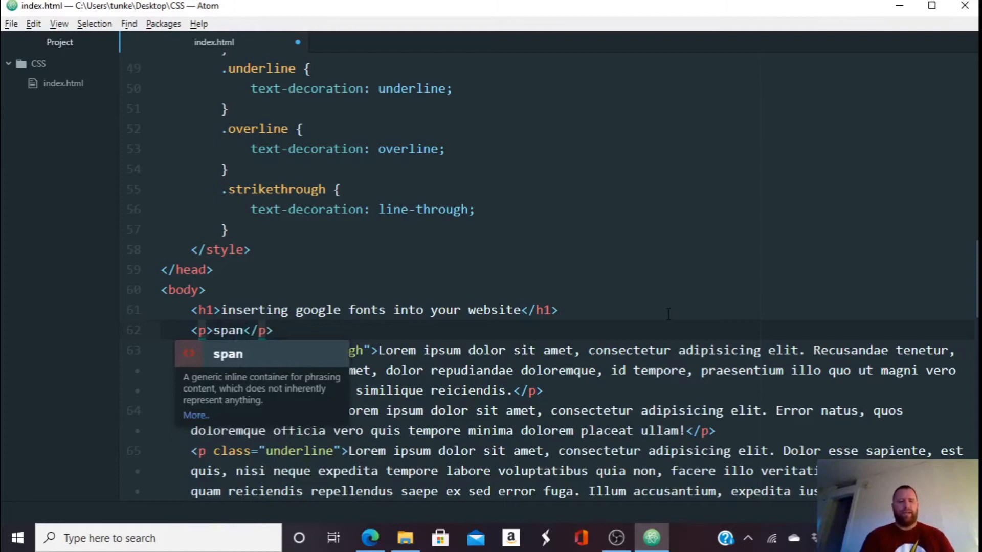
type(".")
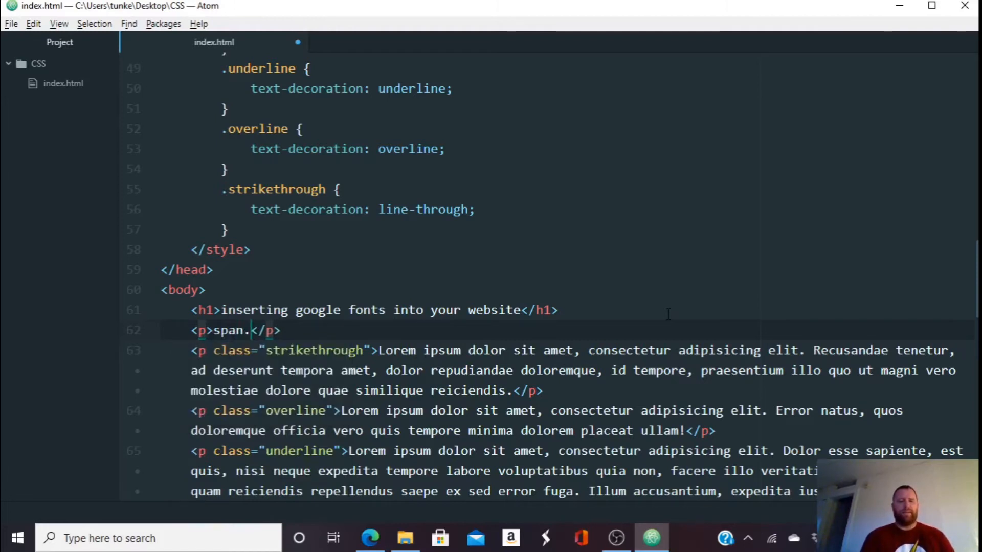
type("overline\">2</span>")
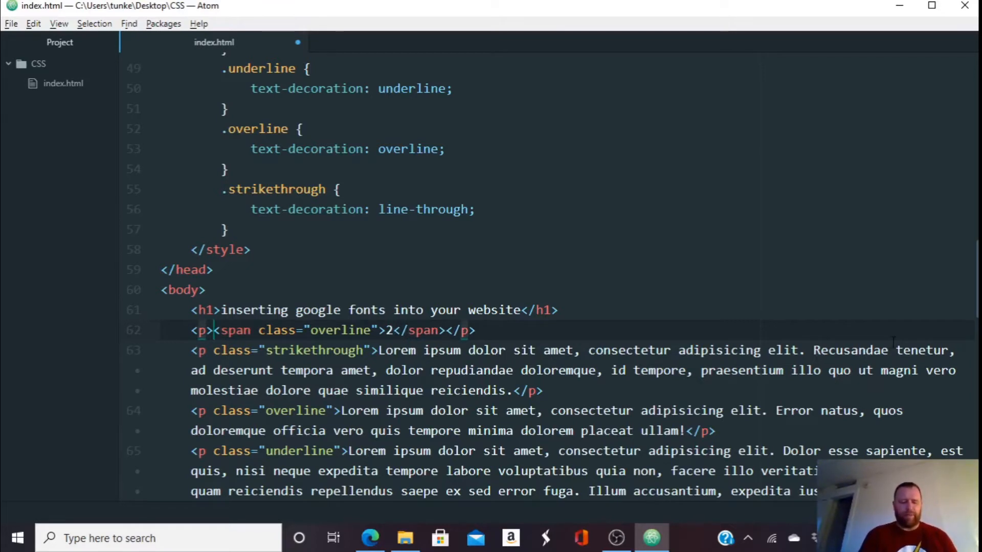
type("&")
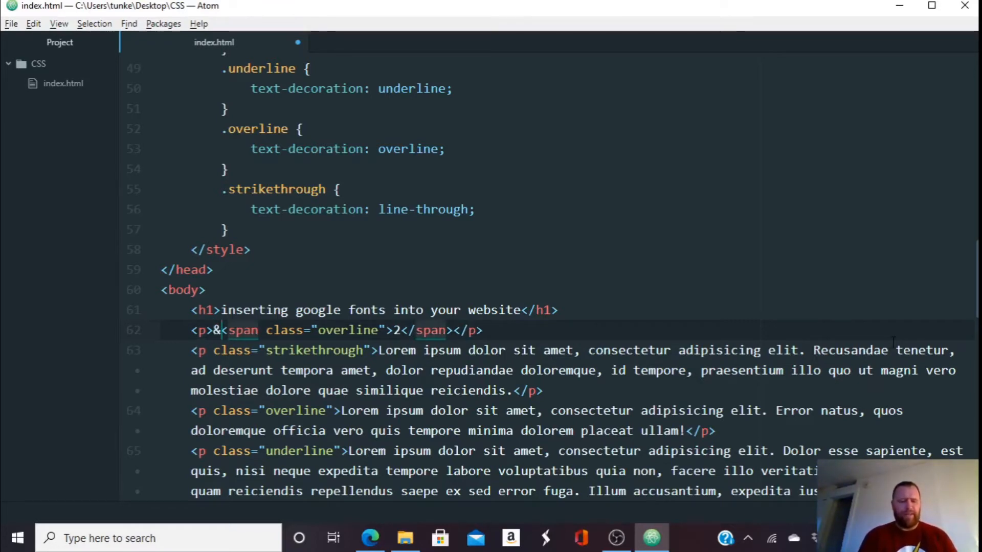
type("radic")
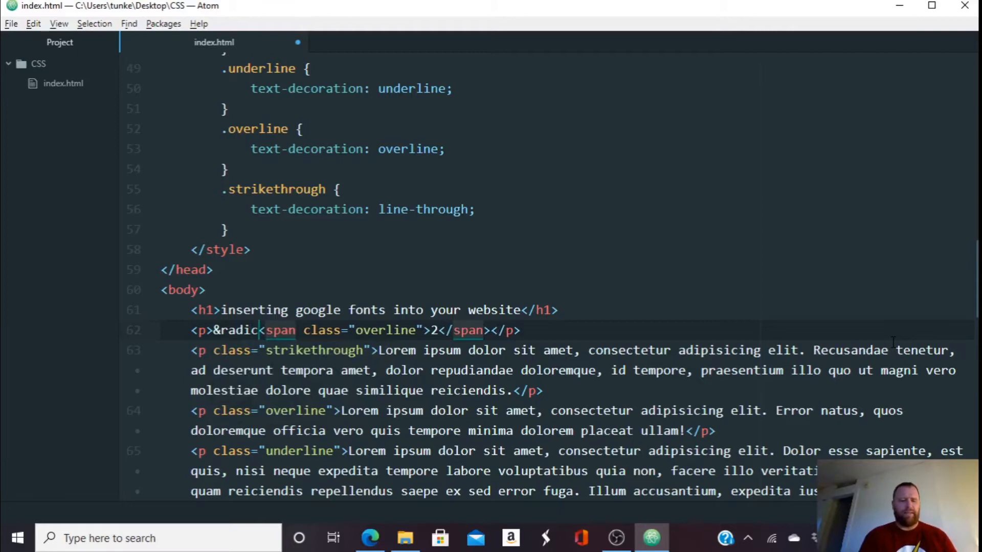
type(";")
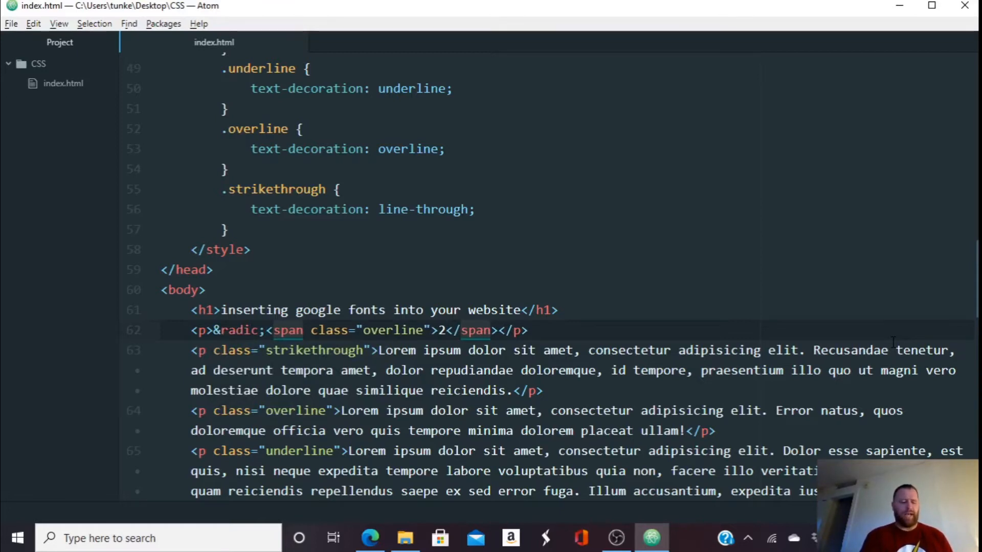
left_click(370, 538)
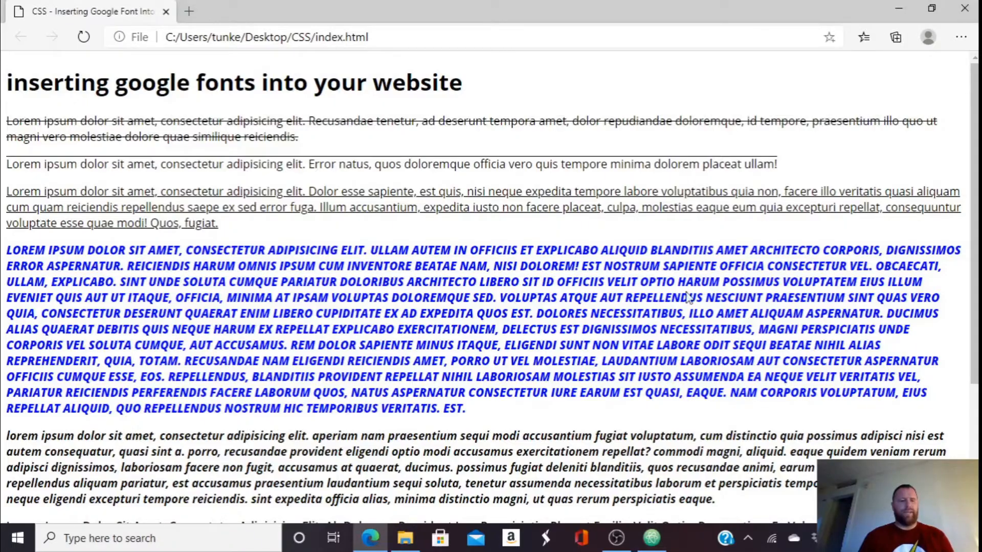
Reload the page in Edge to show the square root, then return to Atom
left_click(83, 37)
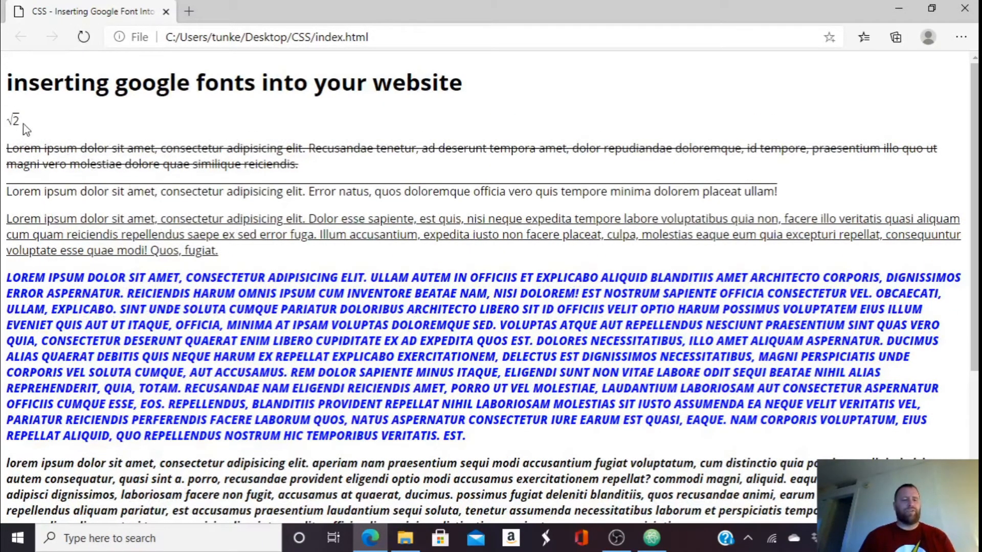
left_click(652, 538)
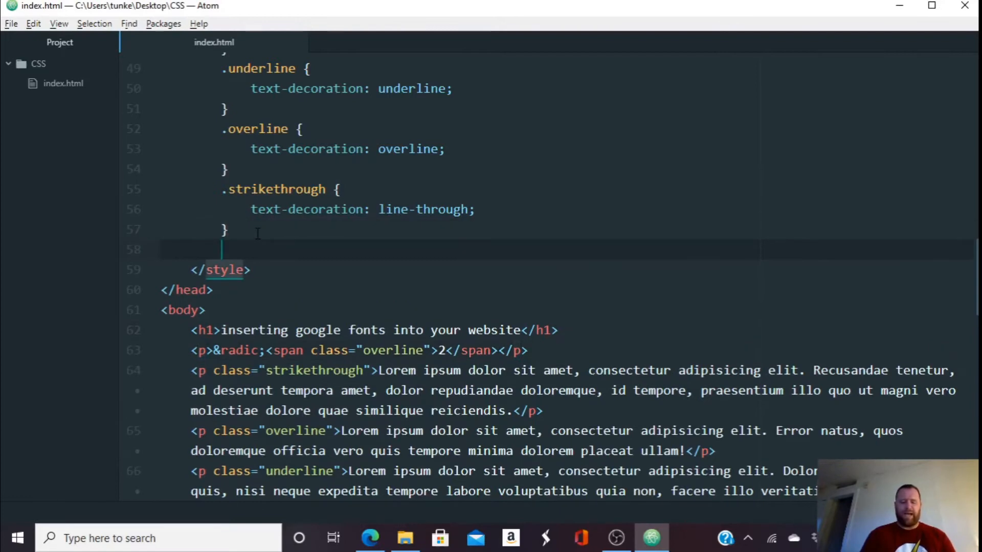
Add a .largefont rule with font-size: 40px and apply the class to the radical paragraph
type(".lar")
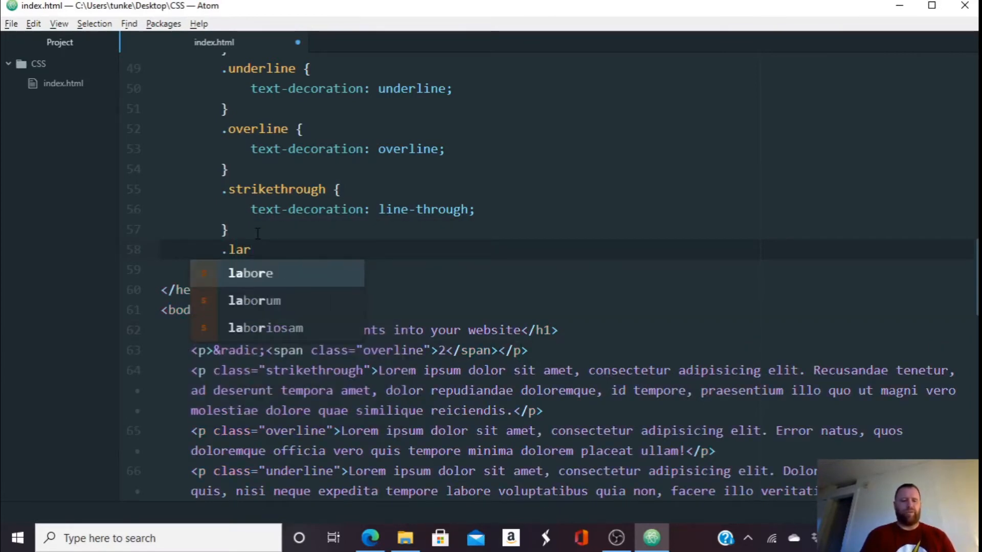
type("gefo")
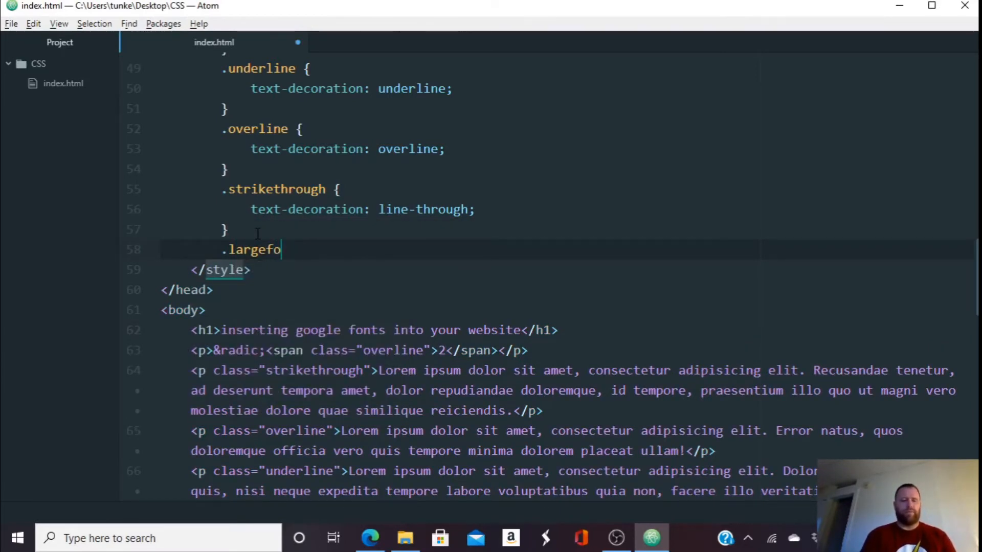
type("nt {")
type("font-size:")
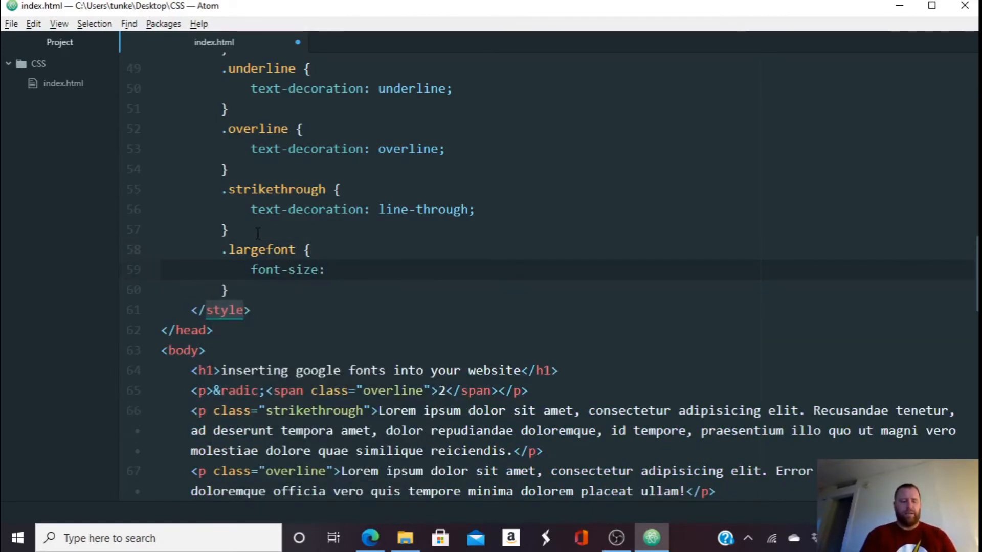
type("40px;")
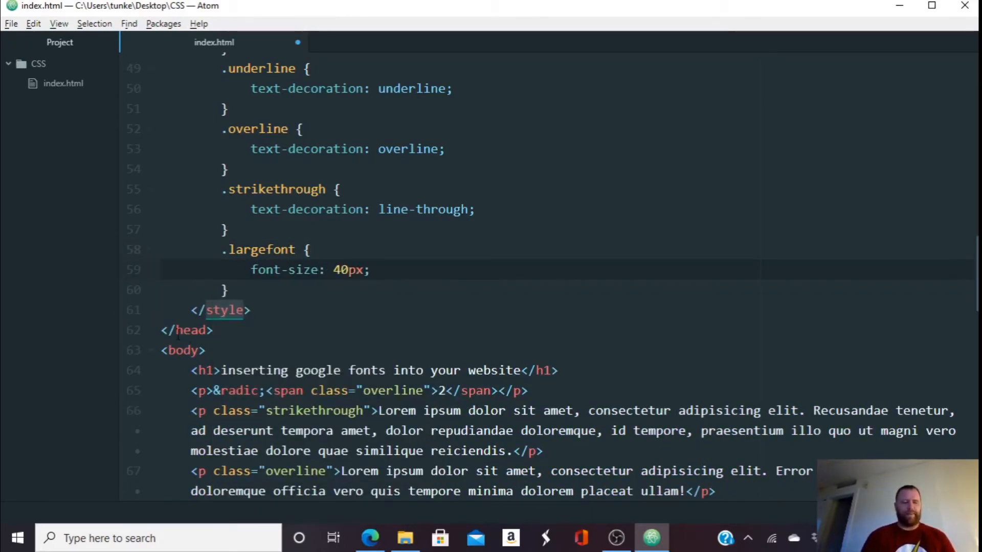
type("class=\"largefont")
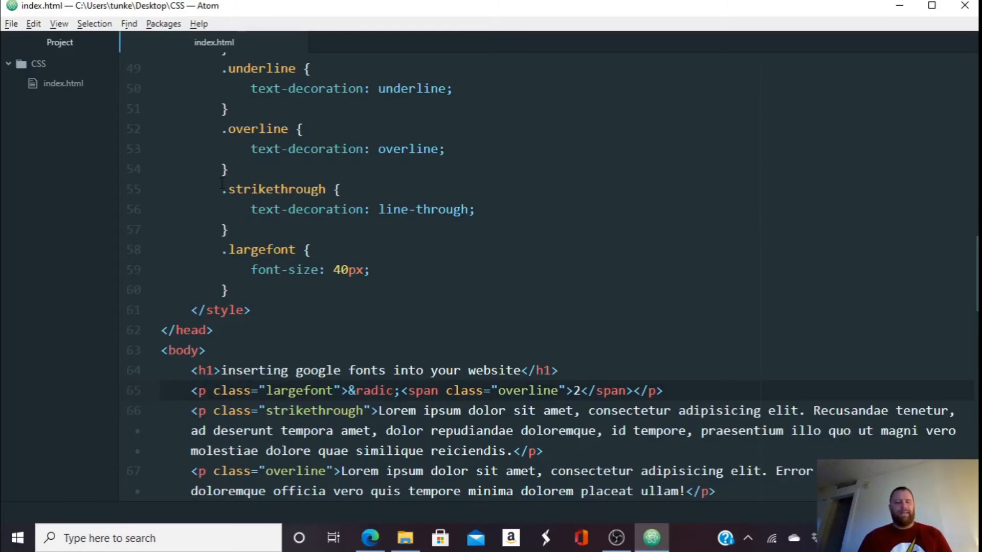
Append <br>&radic;2 after the overlined span for a second plain square root of 2
left_click(336, 391)
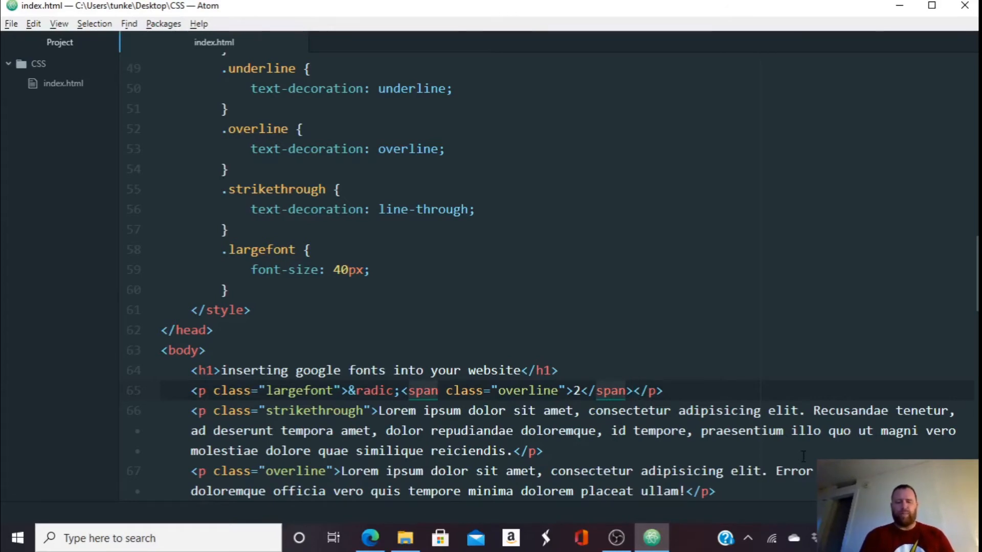
type("<br><")
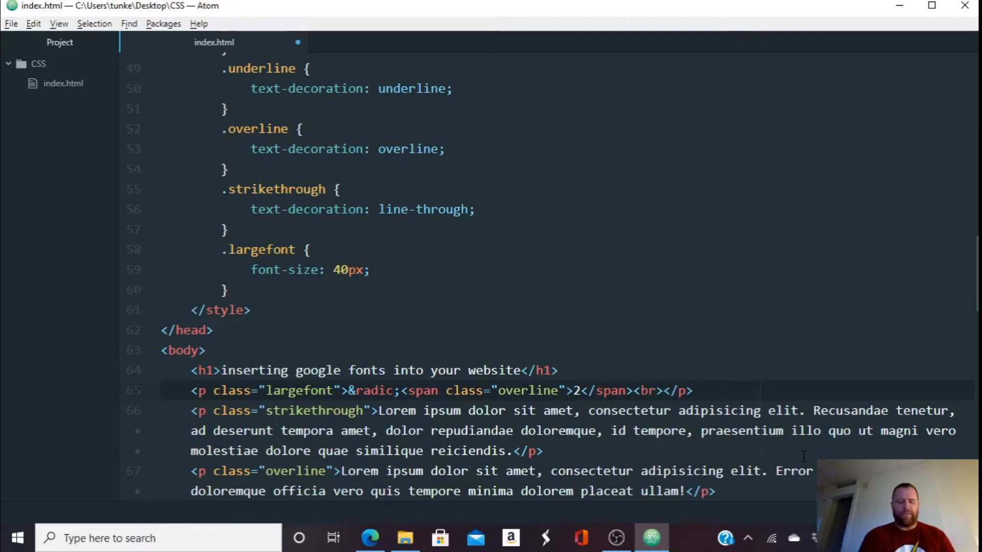
type("&radic;")
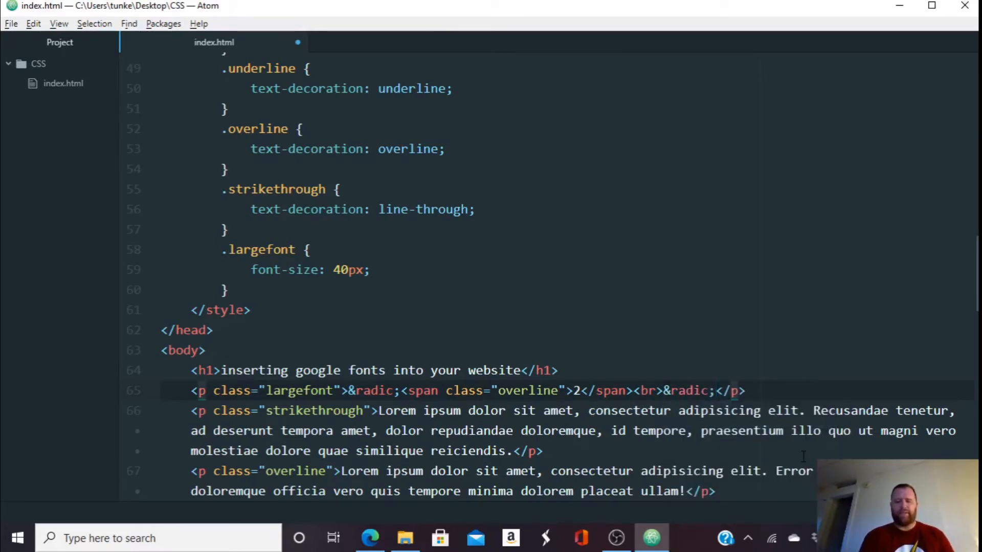
type("2")
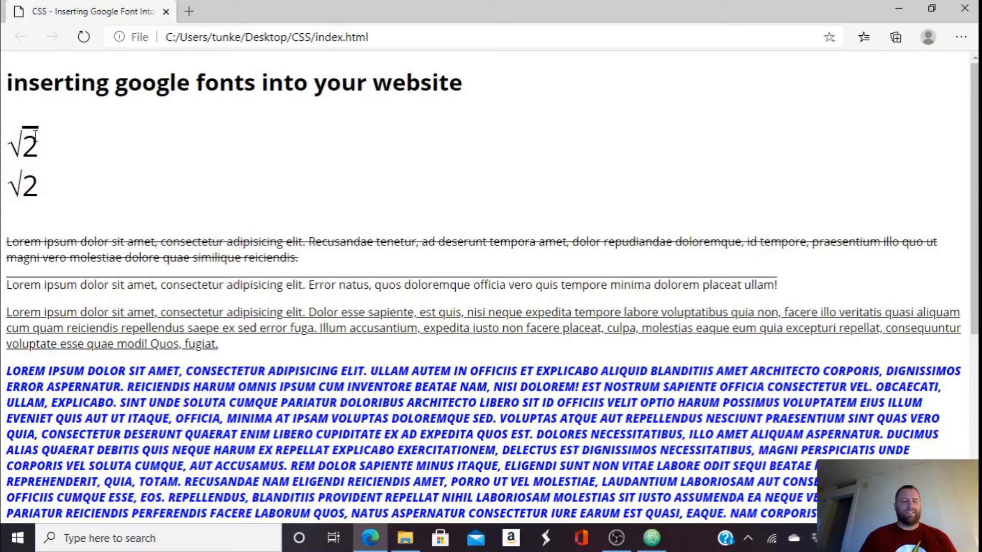
mouse_move(302, 157)
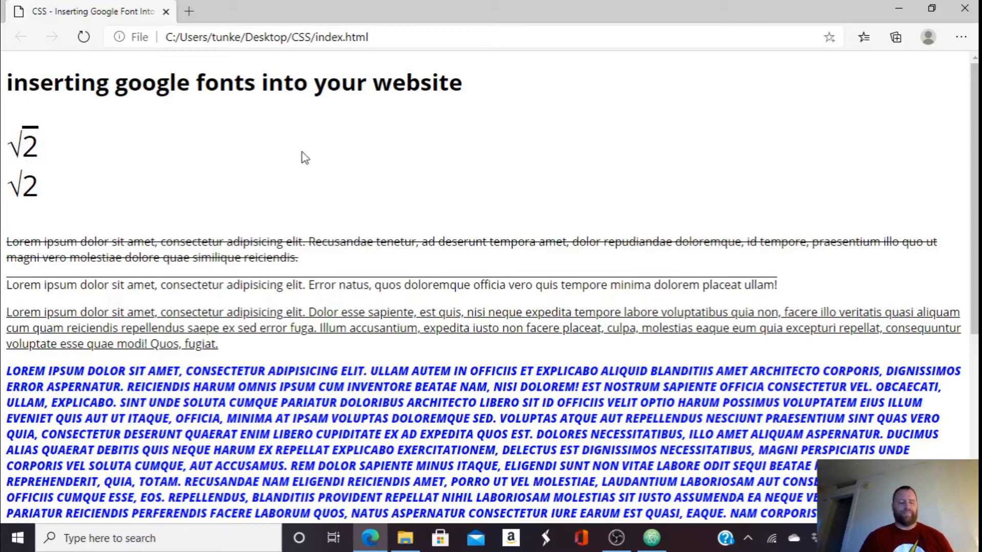
left_click(651, 538)
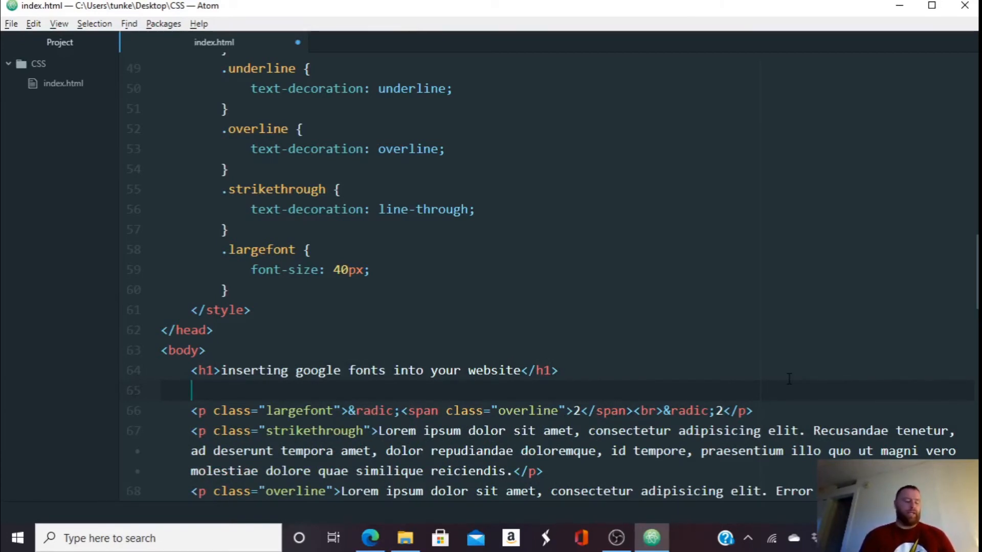
Write a largefont paragraph "The dog cat went meow." with spans around dog (strikethrough) and cat
type("p></p>")
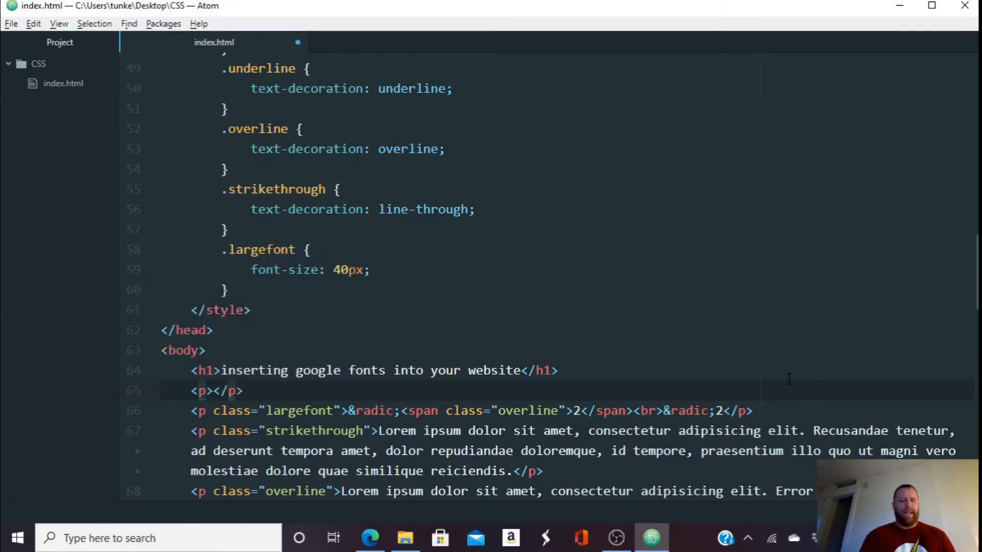
left_click(213, 391)
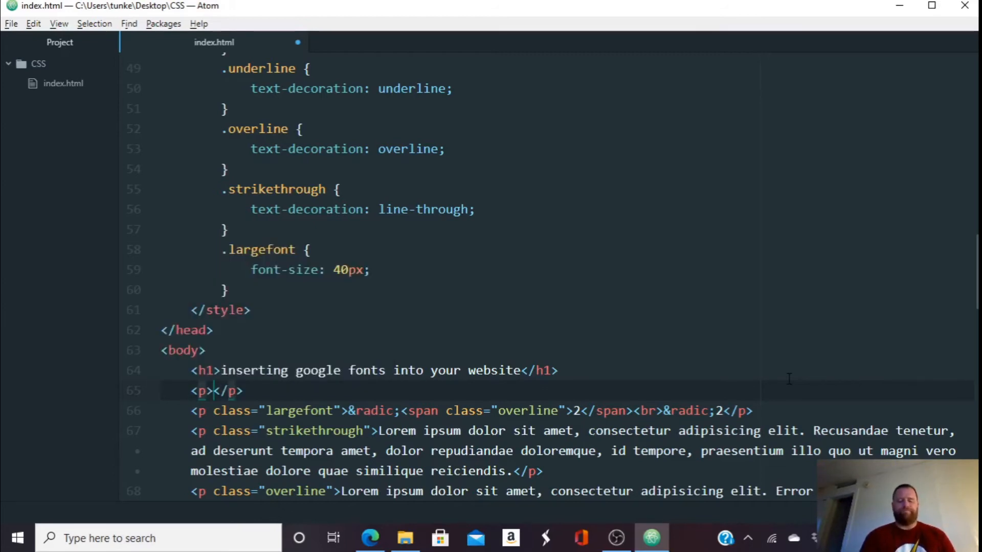
type("The")
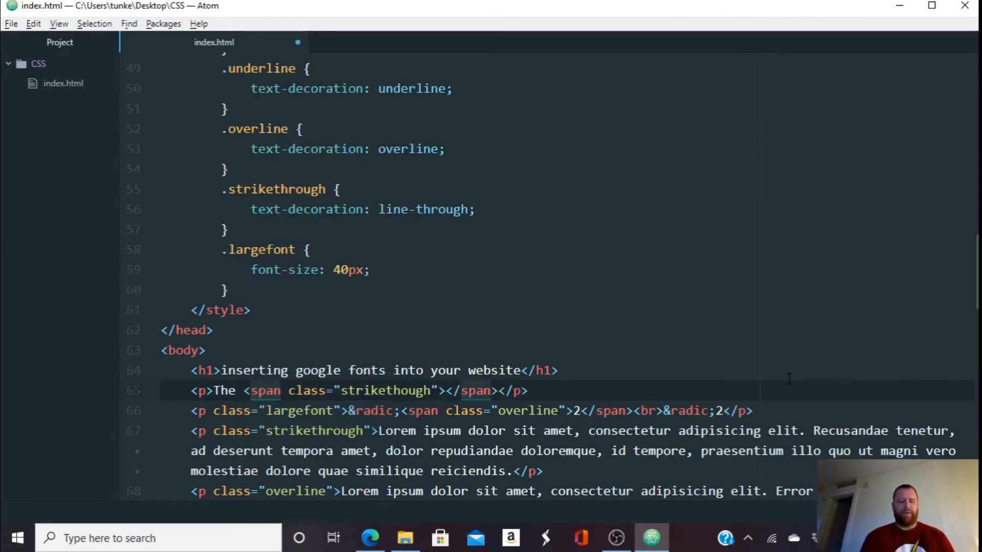
type("dog")
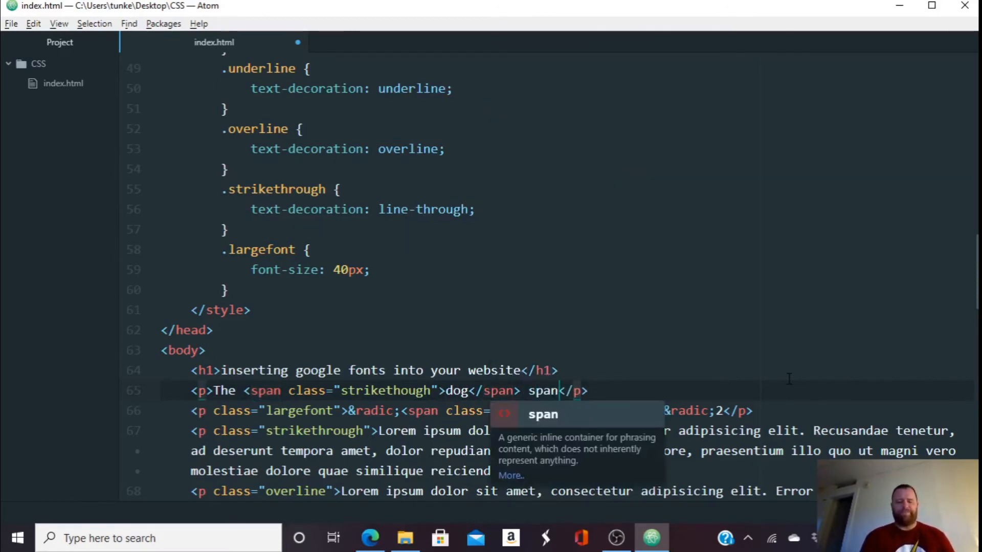
type("cat</span>")
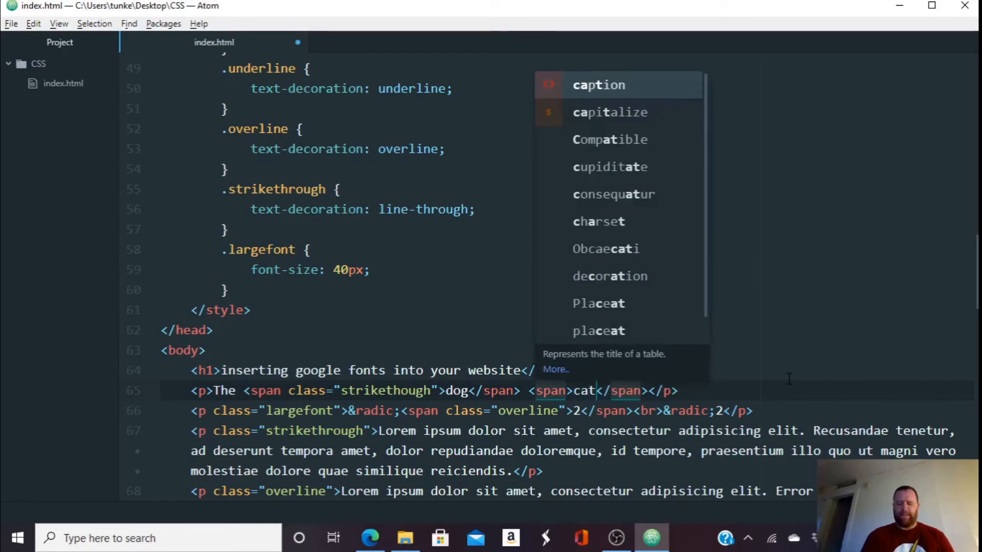
type("w")
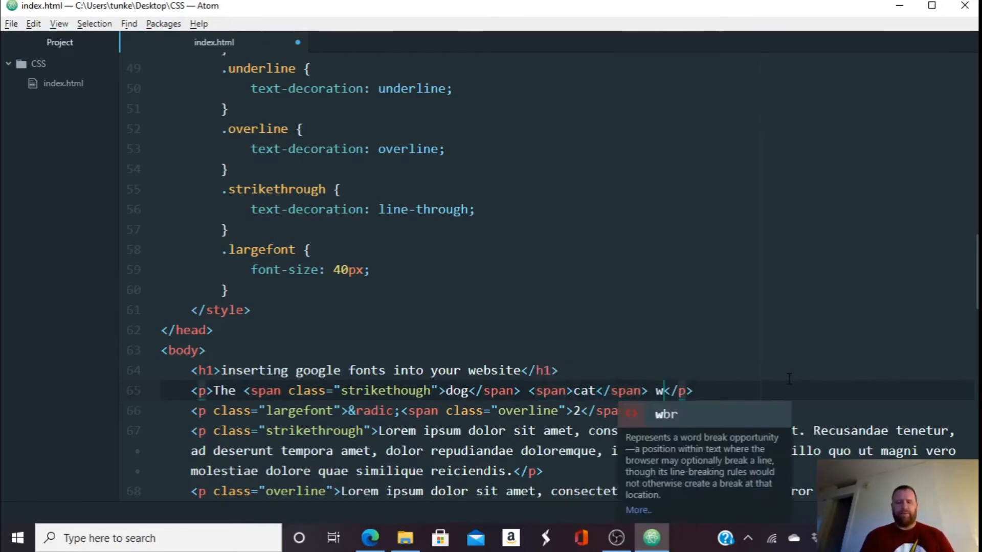
type("ent meow.")
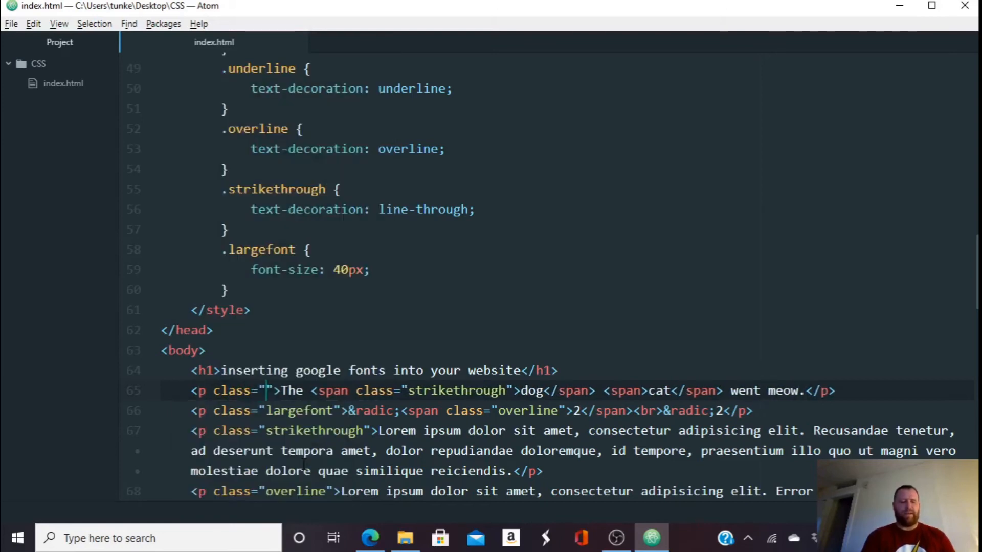
type("largefotn")
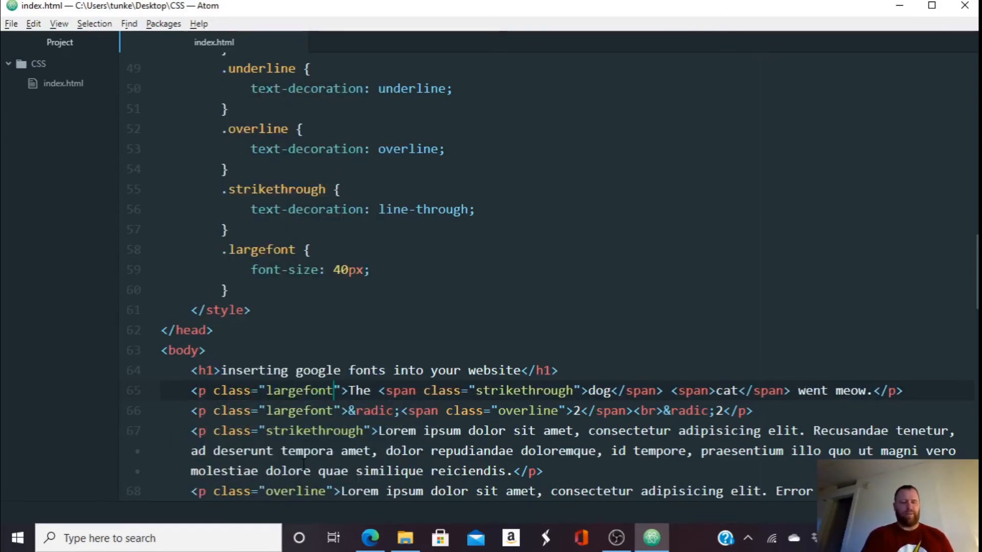
Reload the page in Edge to confirm the struck-through dog sentence, then return to Atom
left_click(370, 538)
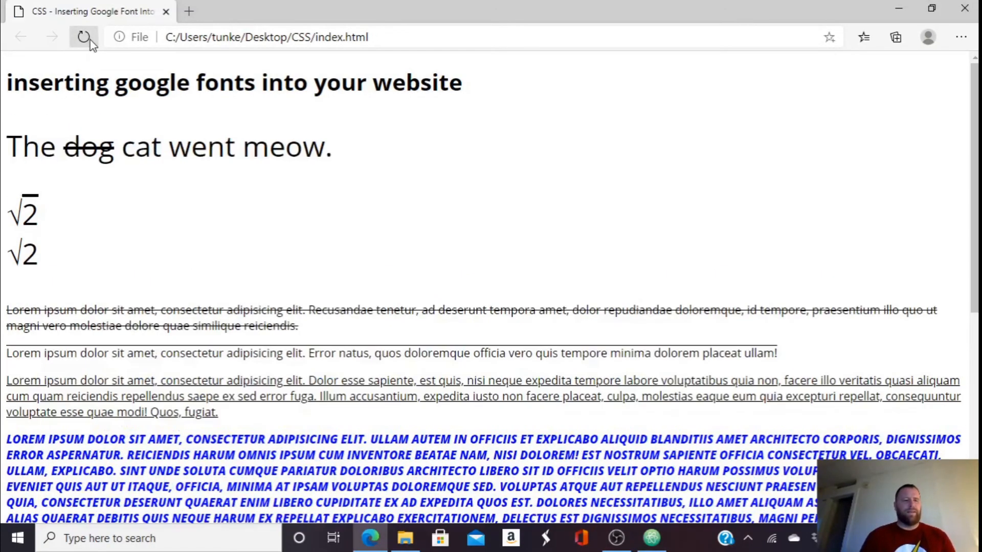
left_click(83, 37)
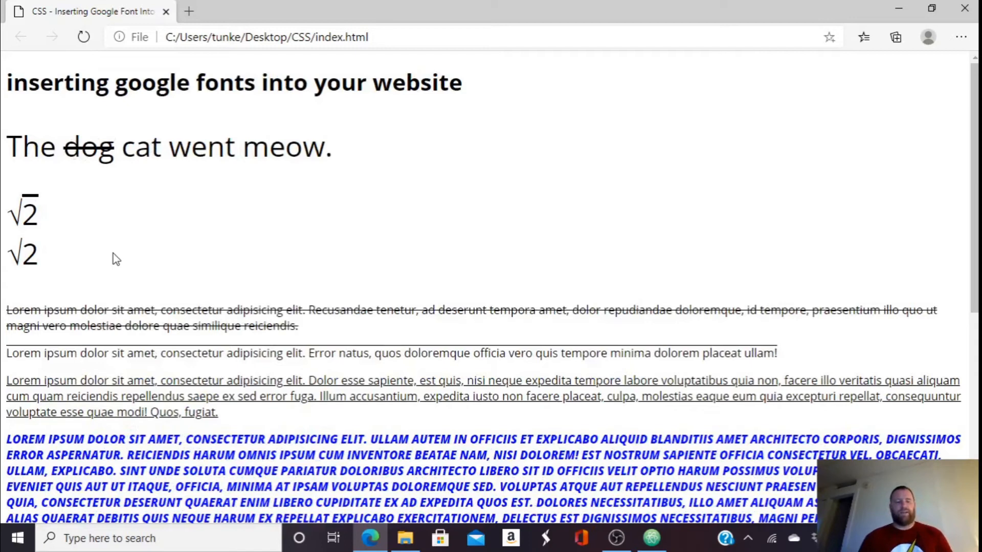
left_click(652, 538)
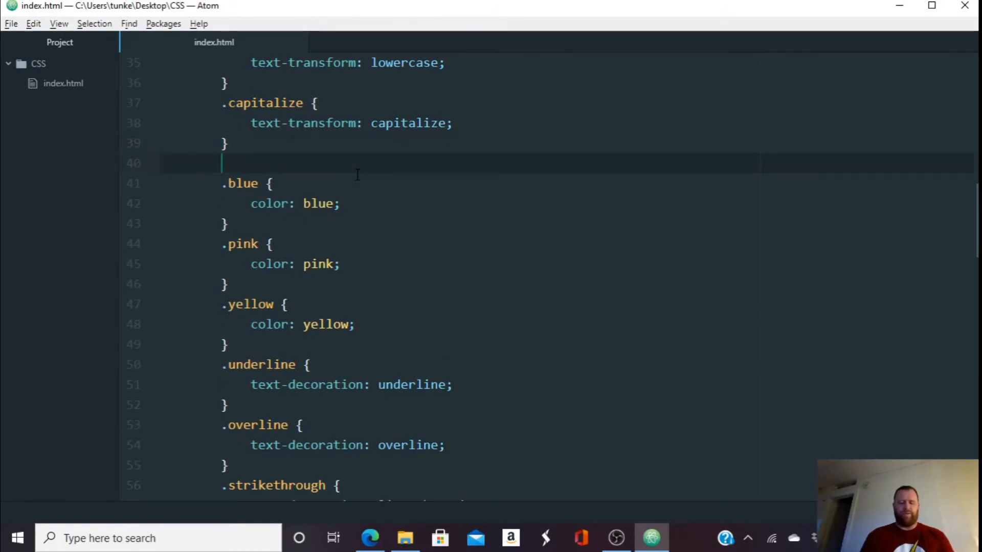
Add a .red { color: red; } rule and add the red class to the dog span
type(".red {")
type("color:")
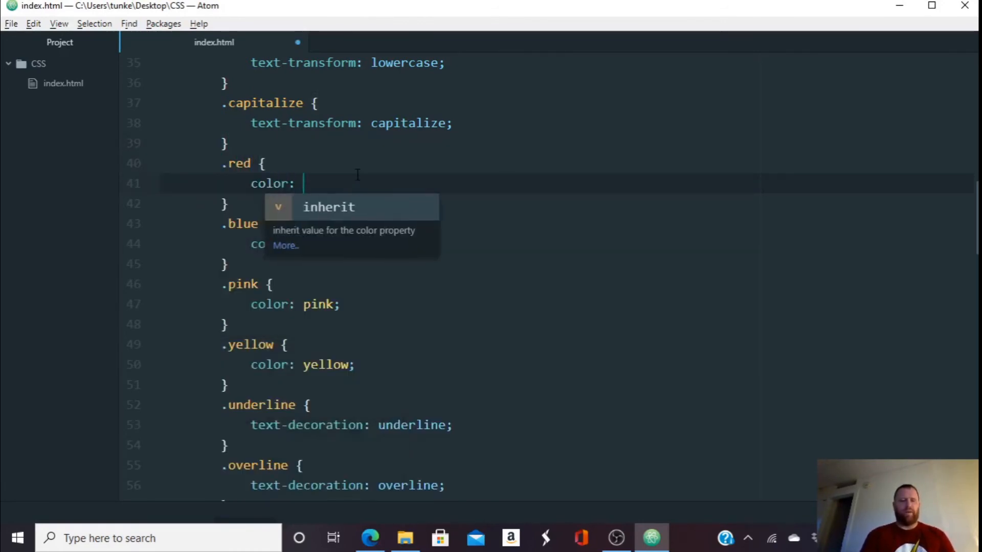
type("red;")
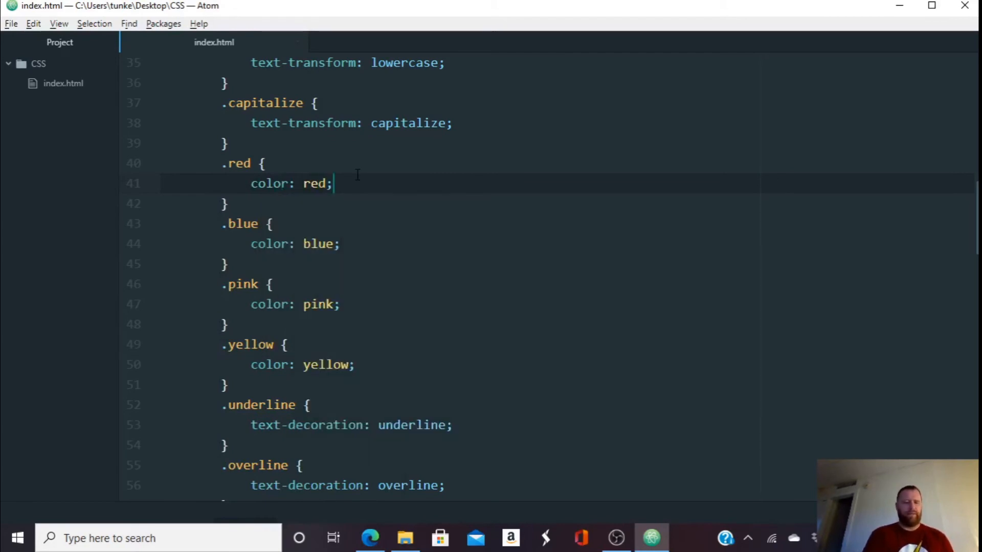
scroll("down", 3)
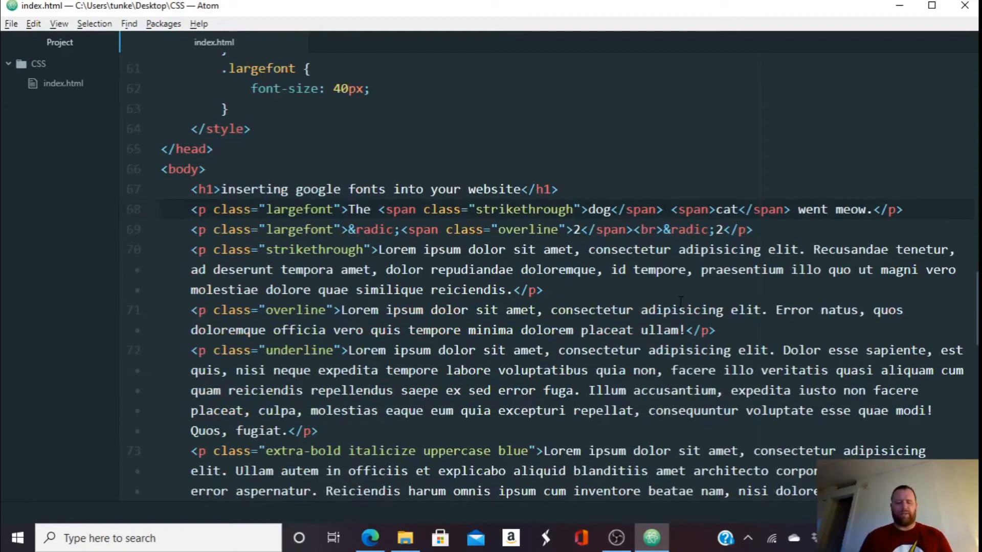
type("red")
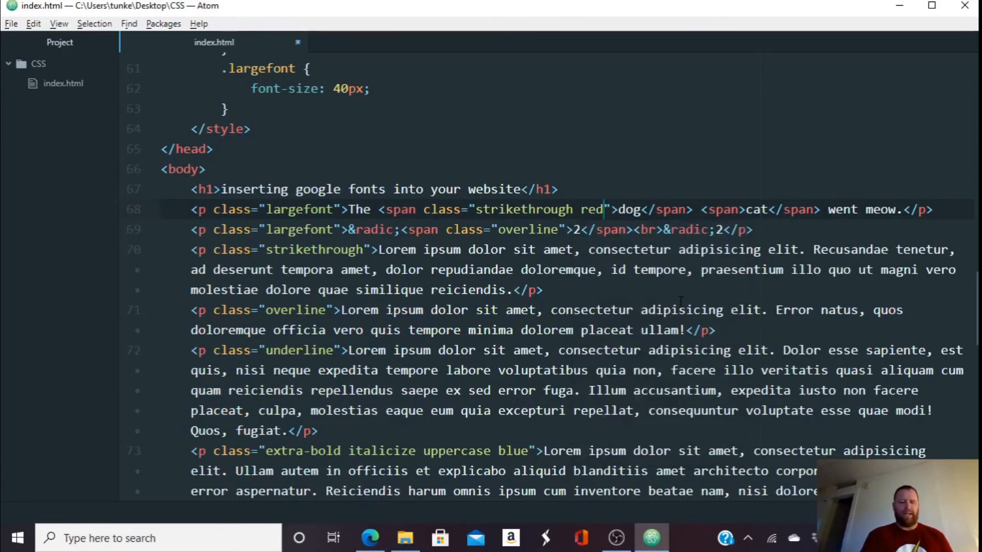
Reload the page in Edge to see the struck-through dog rendered red
left_click(368, 538)
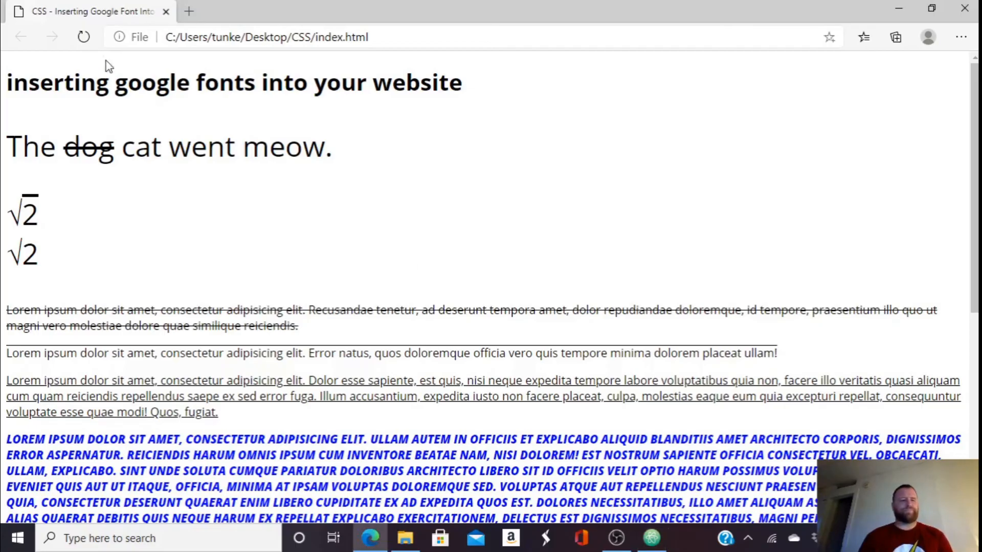
left_click(83, 37)
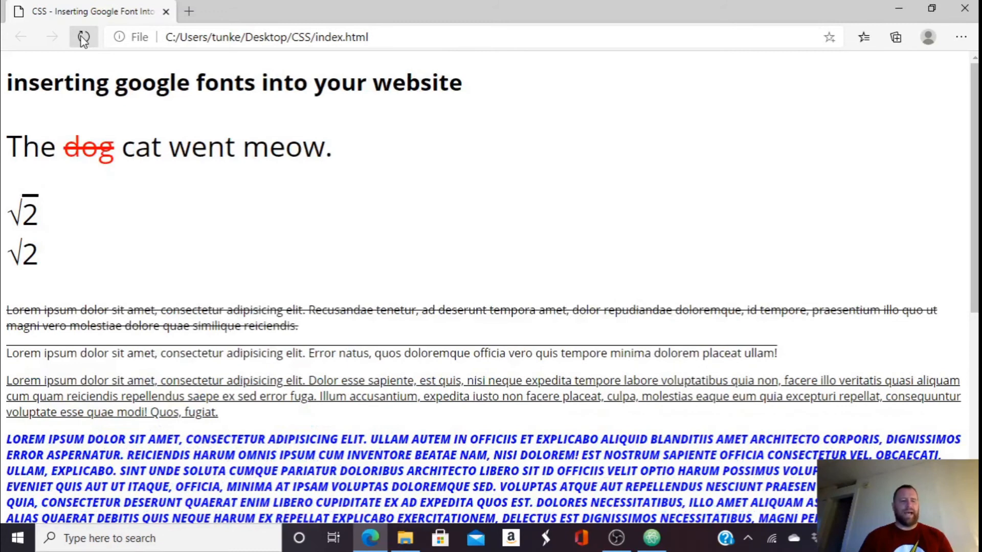
left_click(83, 37)
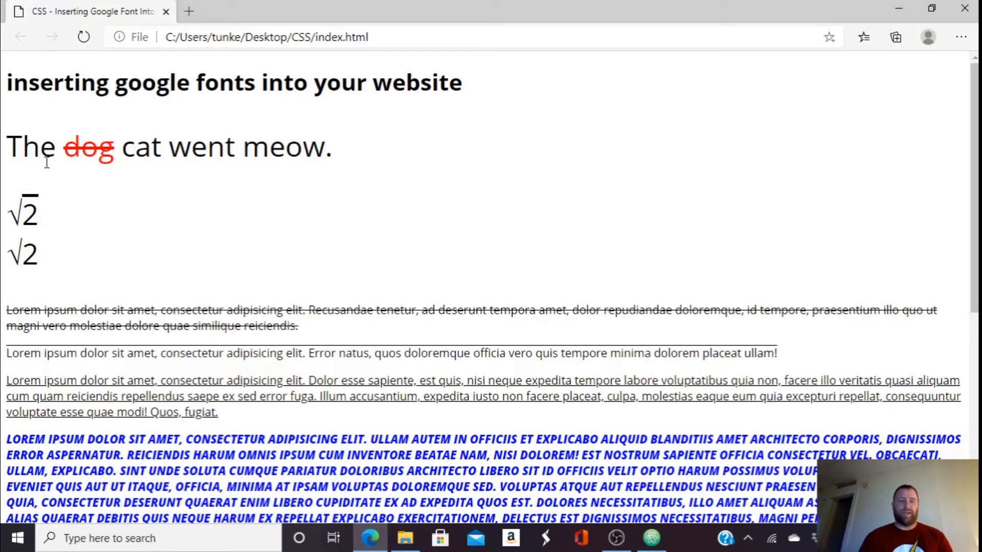
mouse_move(266, 213)
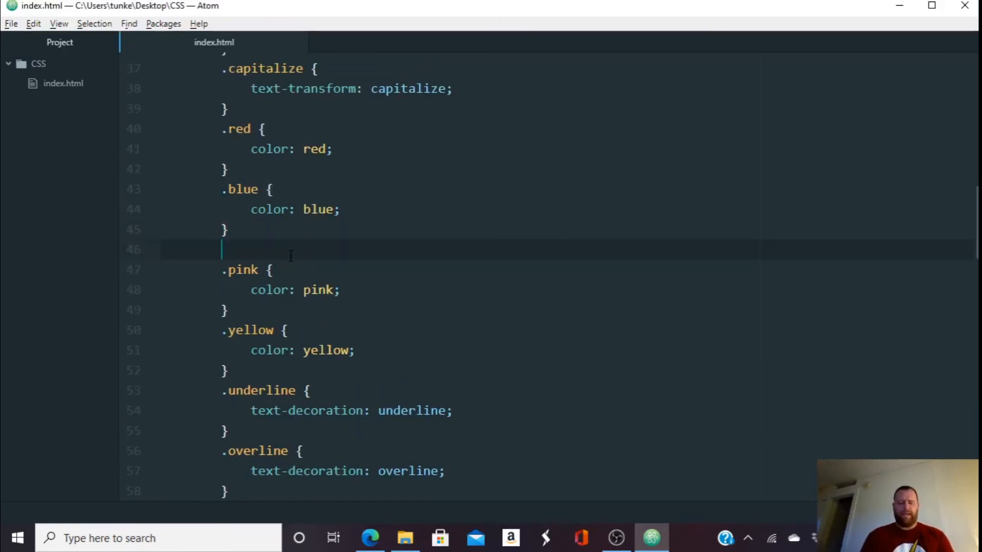
Add a .green { color: green; } rule, set class="green" on the cat span, and check it in Edge
type(".green {")
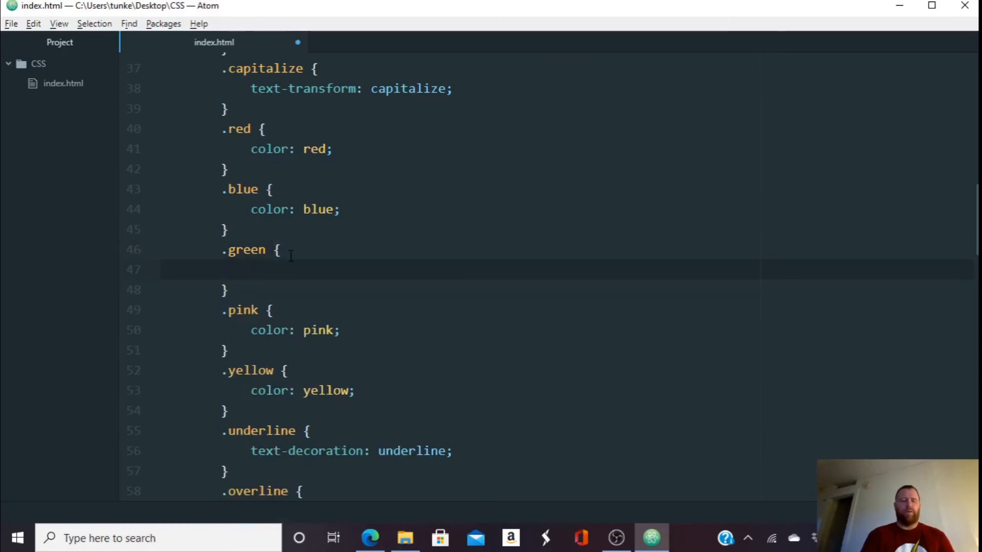
type("color: gre")
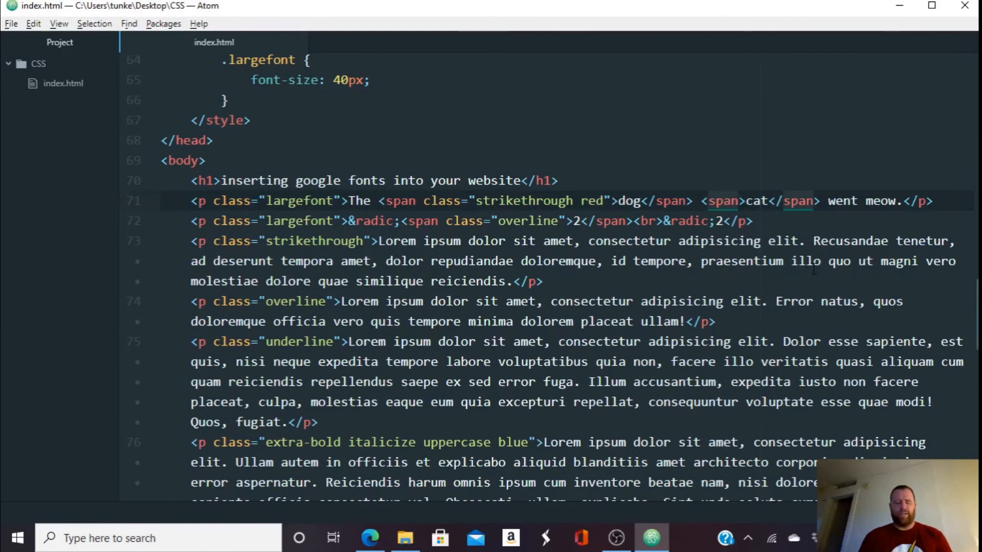
type("g\"")
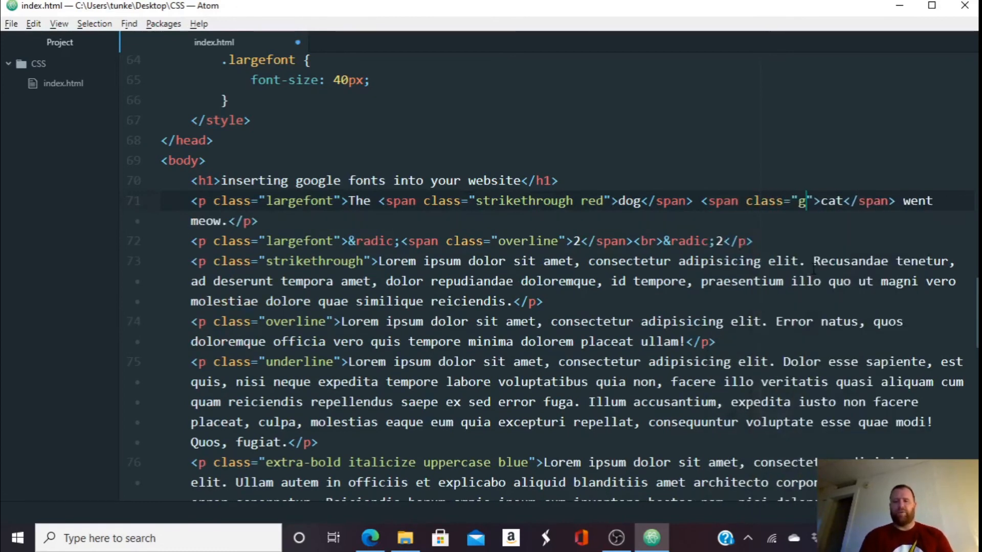
type("reen")
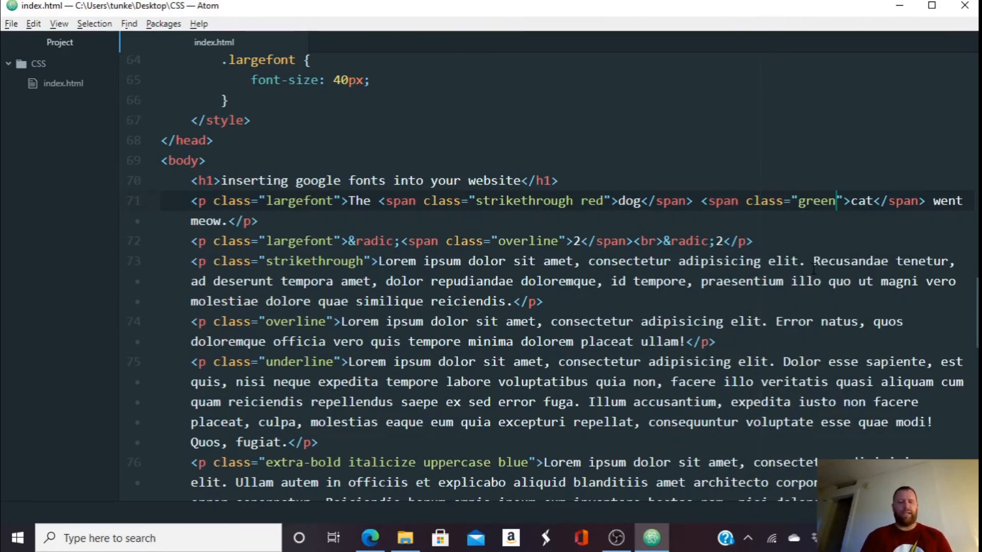
left_click(652, 538)
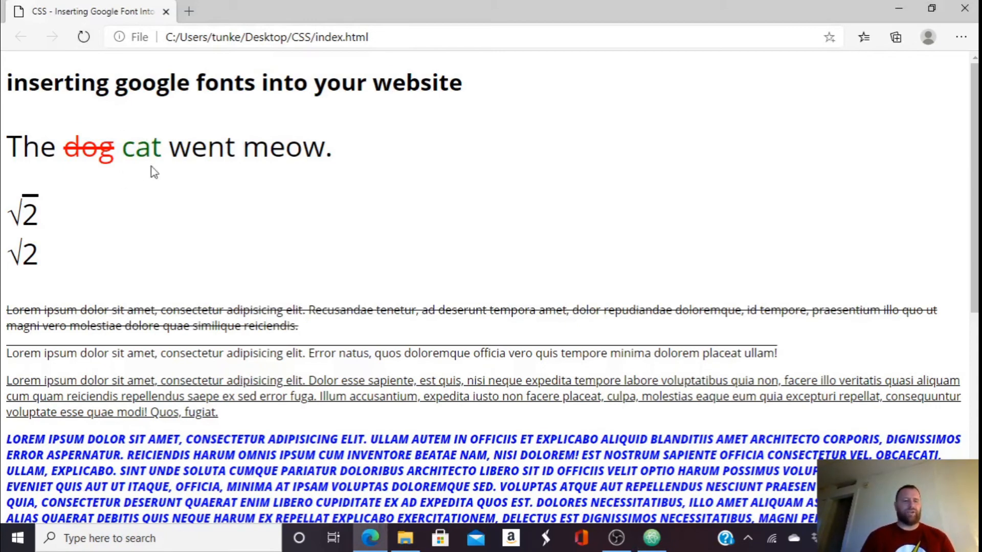
mouse_move(413, 213)
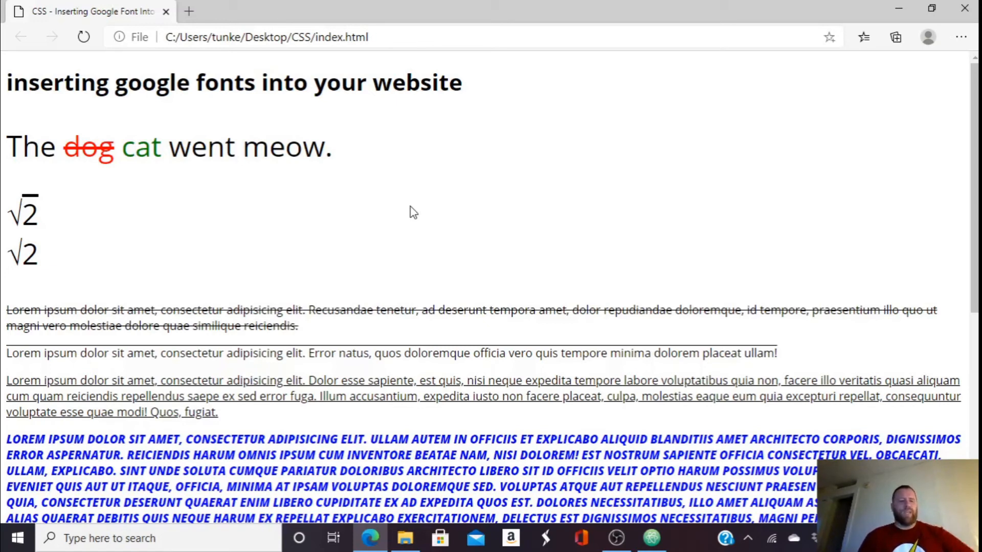
mouse_move(40, 135)
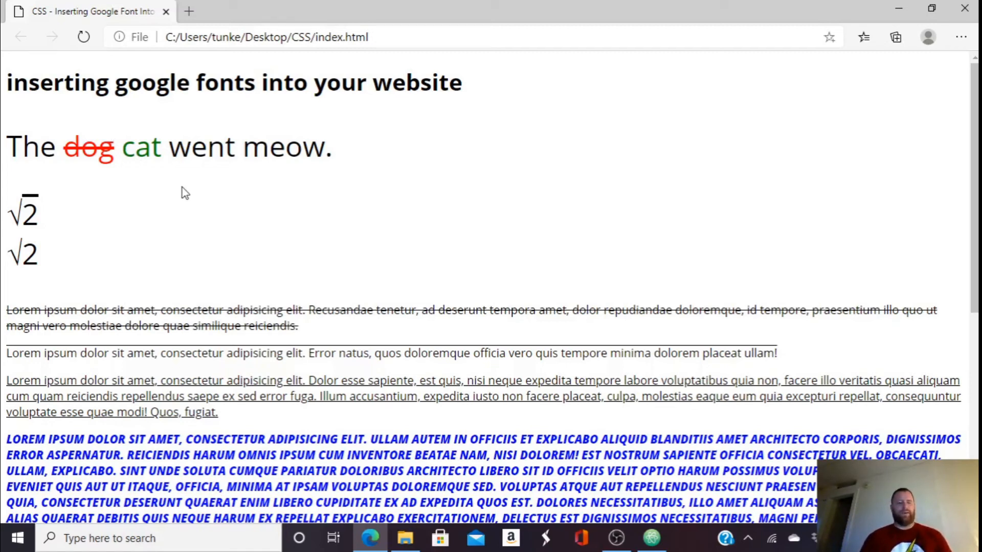
left_click(650, 538)
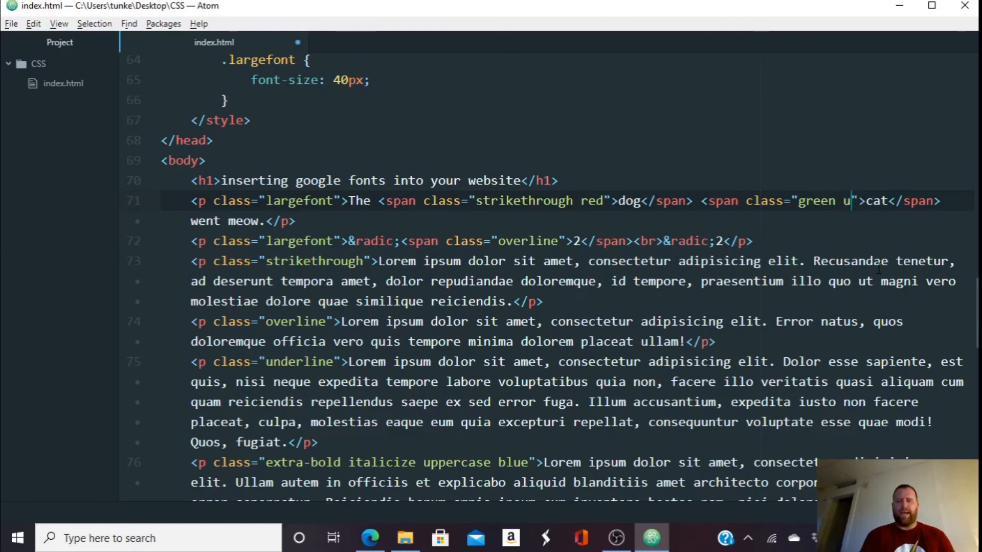
Append underline to the cat span's class so cat renders green and underlined
type("nderline")
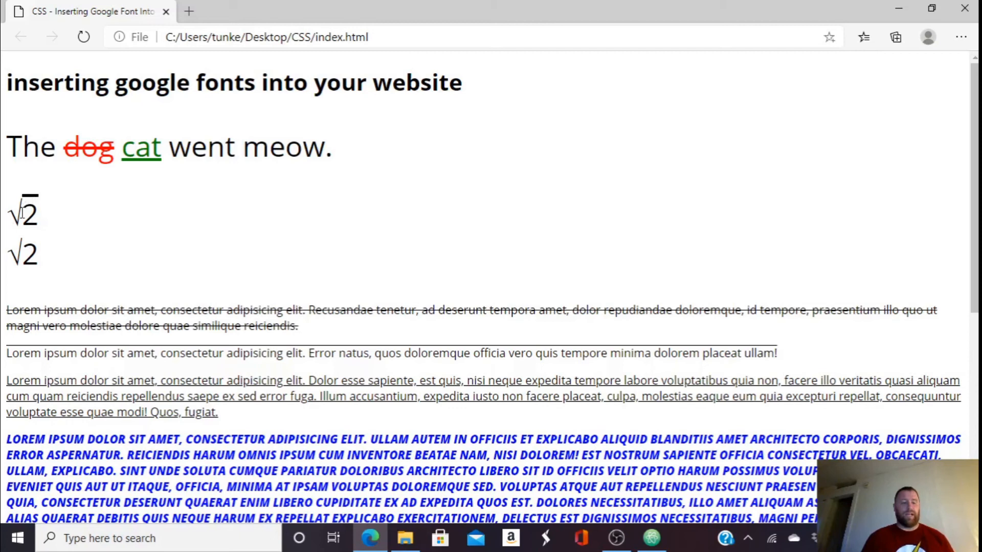
mouse_move(421, 262)
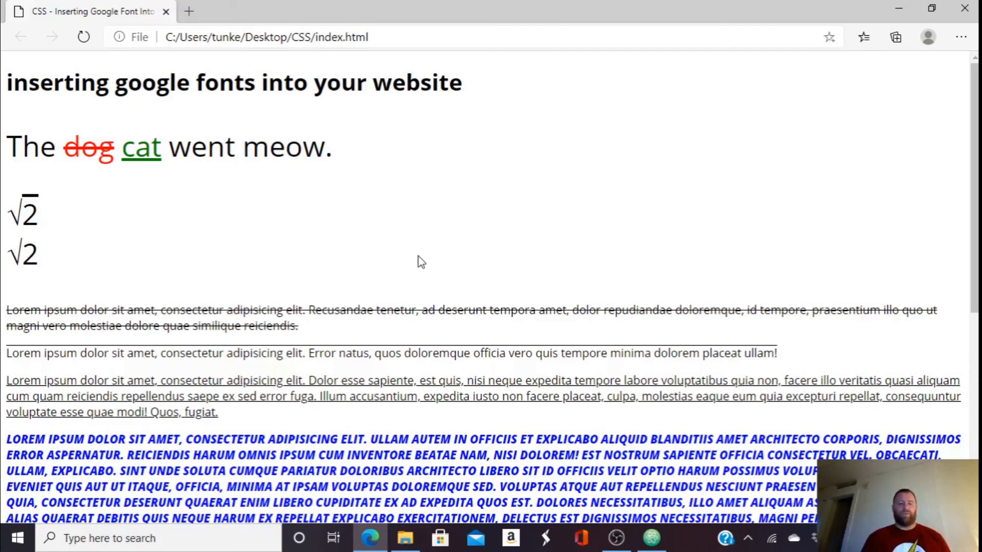